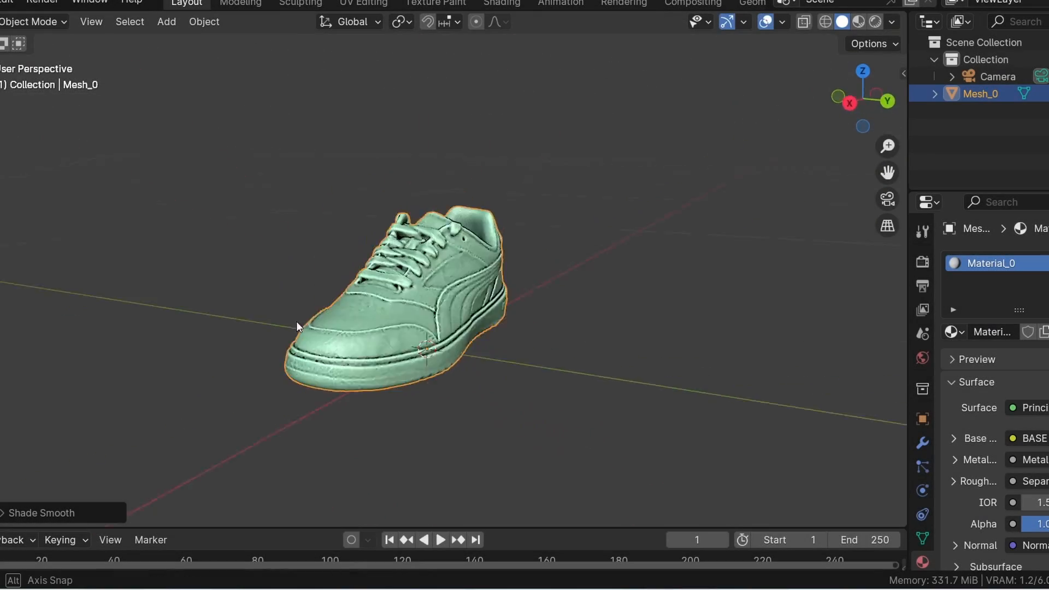
# - Select and delete the loose floating fragment of the shoe scan in Edit Mode
pyautogui.press('Tab')
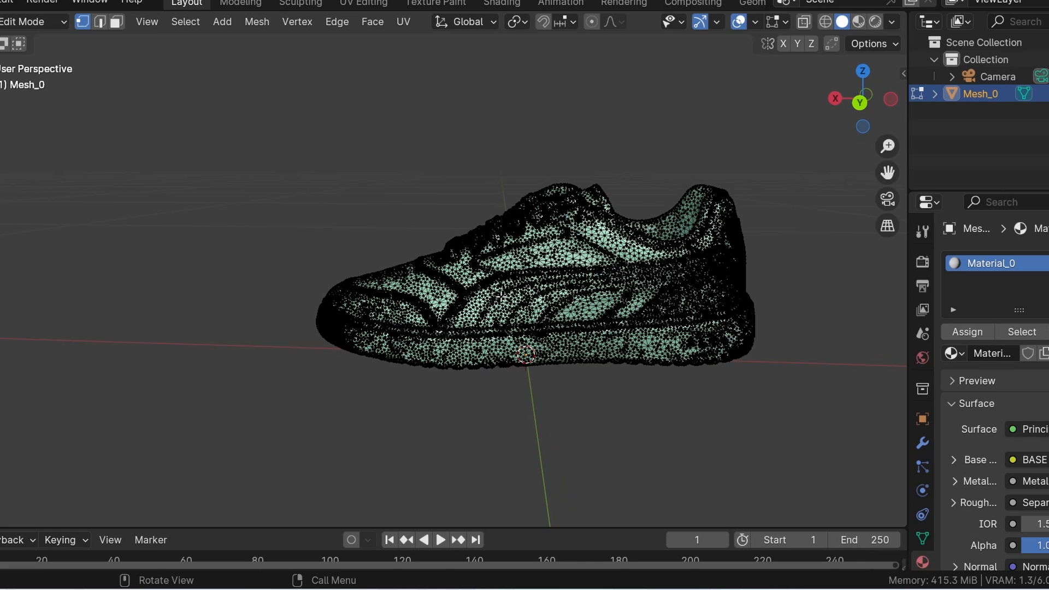
pyautogui.click(512, 251)
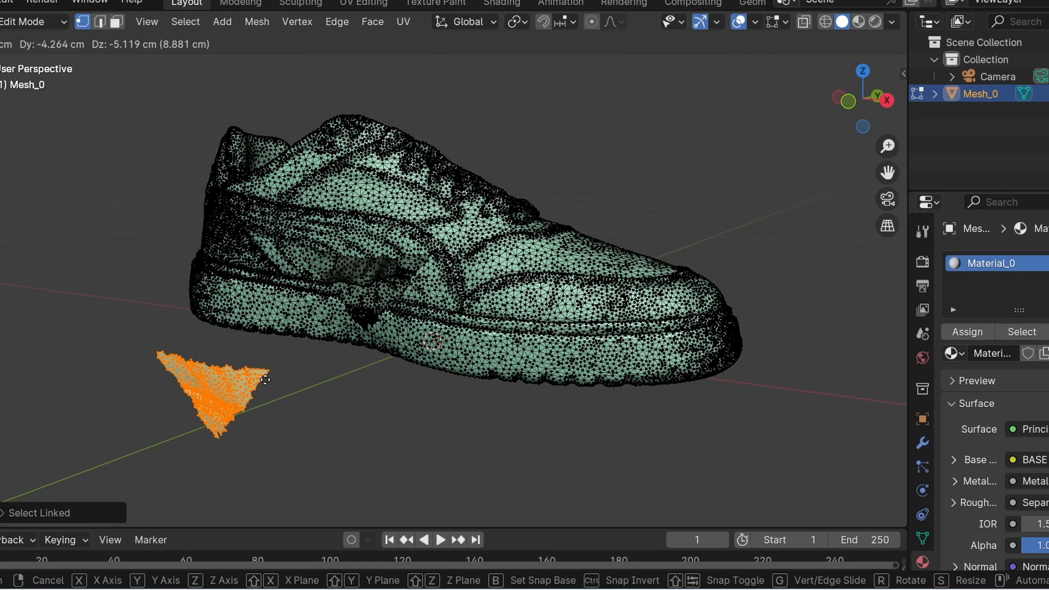
pyautogui.press('Tab')
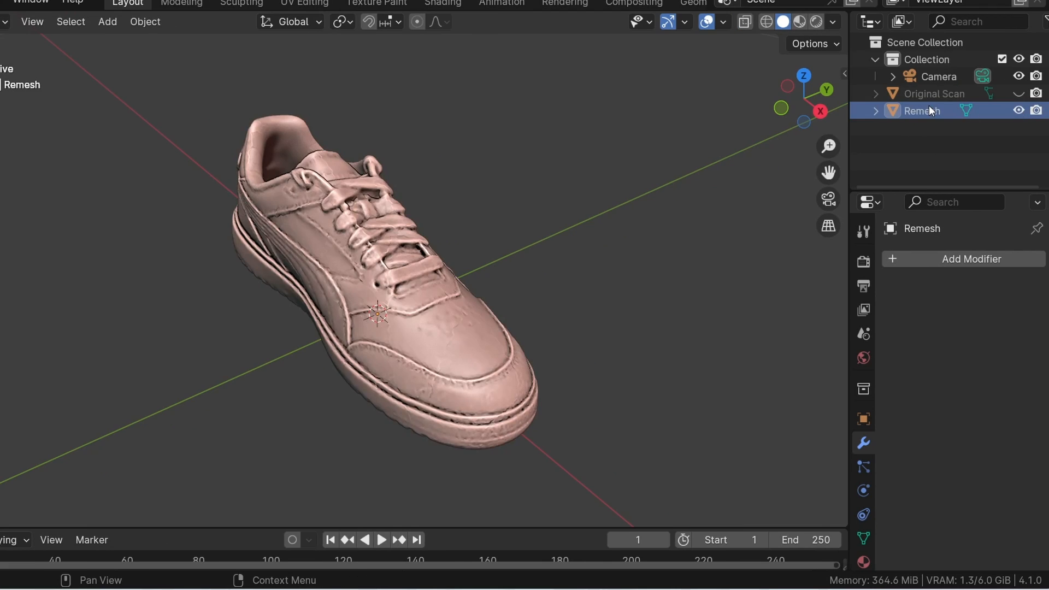
# - Add a Remesh modifier at octree depth 8, keeping disconnected pieces, with smooth shading
pyautogui.click(971, 259)
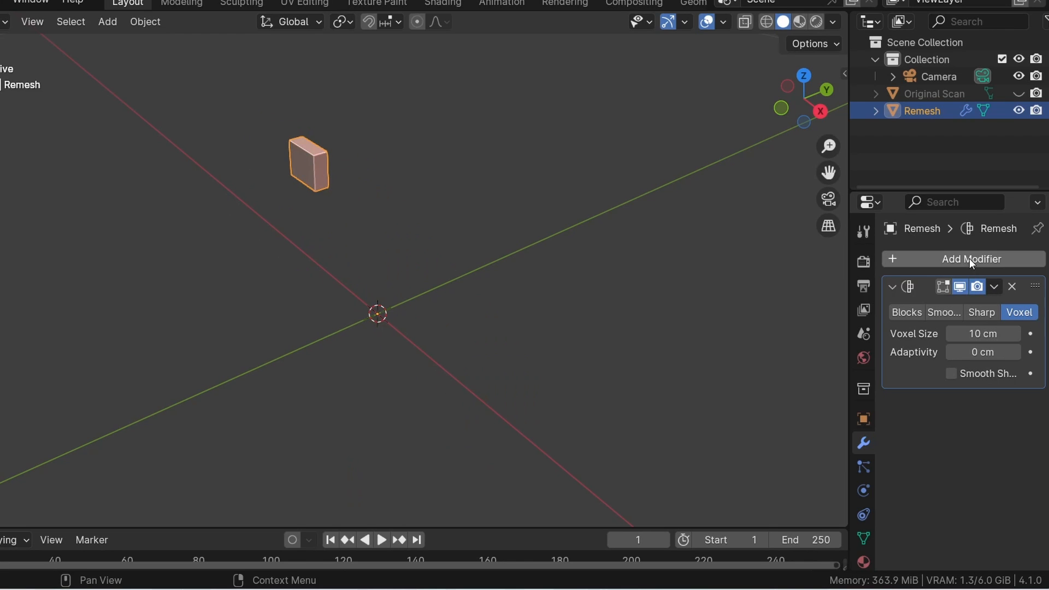
pyautogui.click(944, 312)
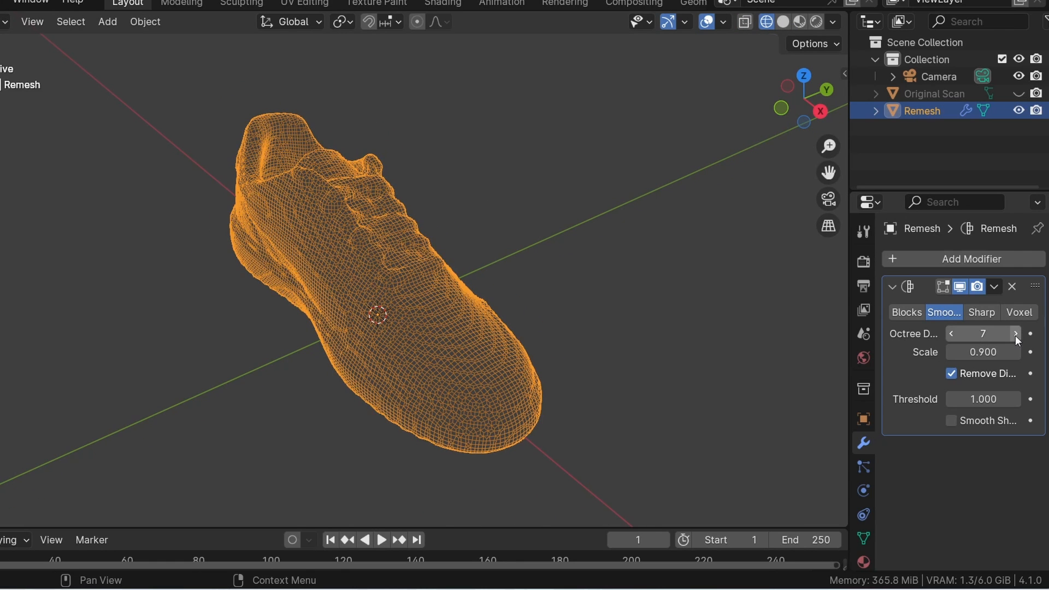
pyautogui.click(1015, 334)
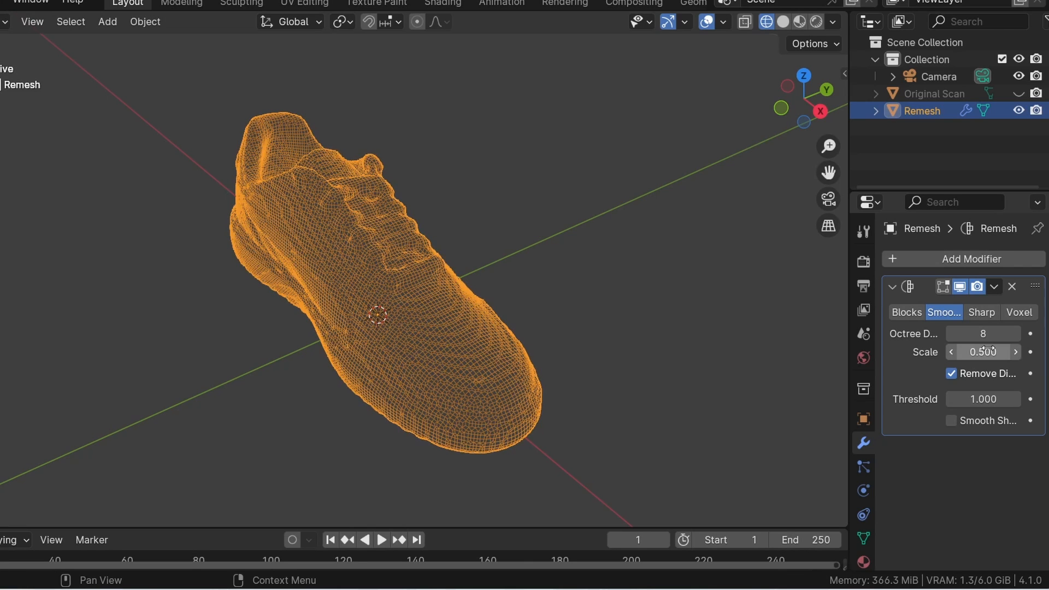
pyautogui.click(951, 373)
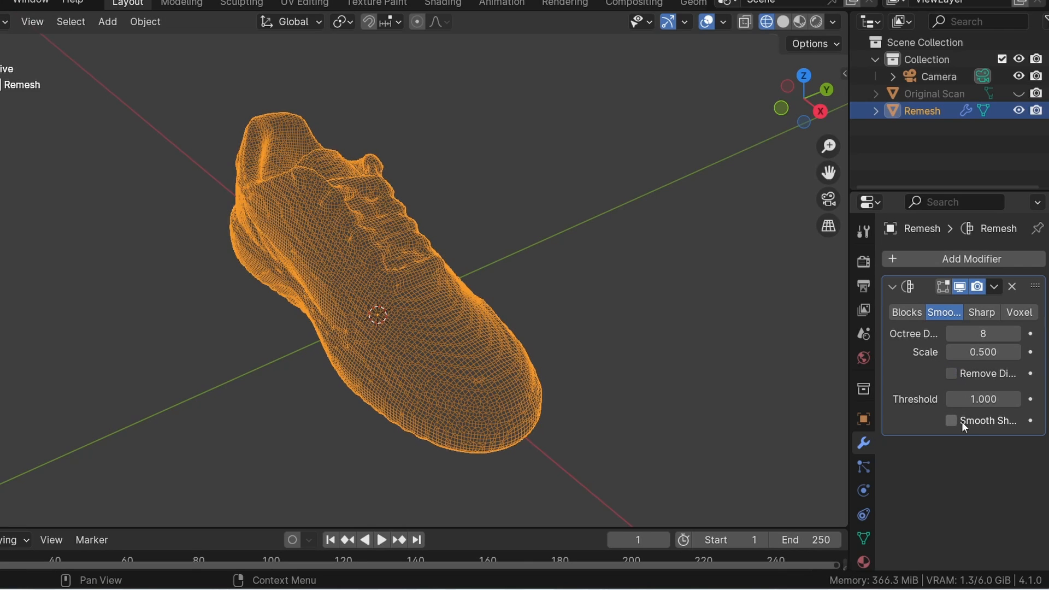
pyautogui.click(950, 420)
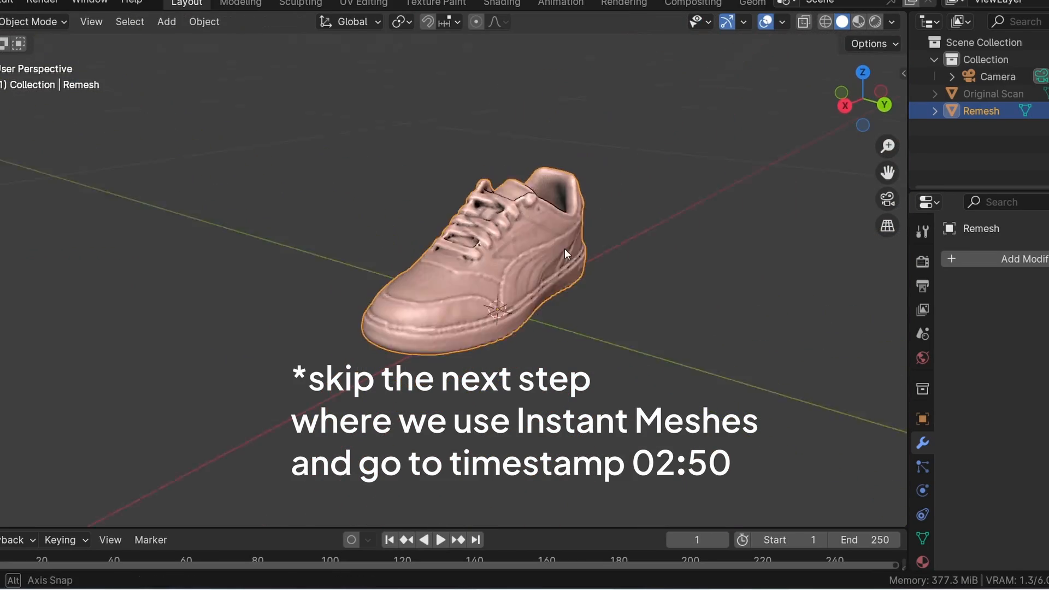
# - Export the selected shoe as Wavefront OBJ over forRemesh.obj in 3D Scan tutorial
pyautogui.click(33, 2)
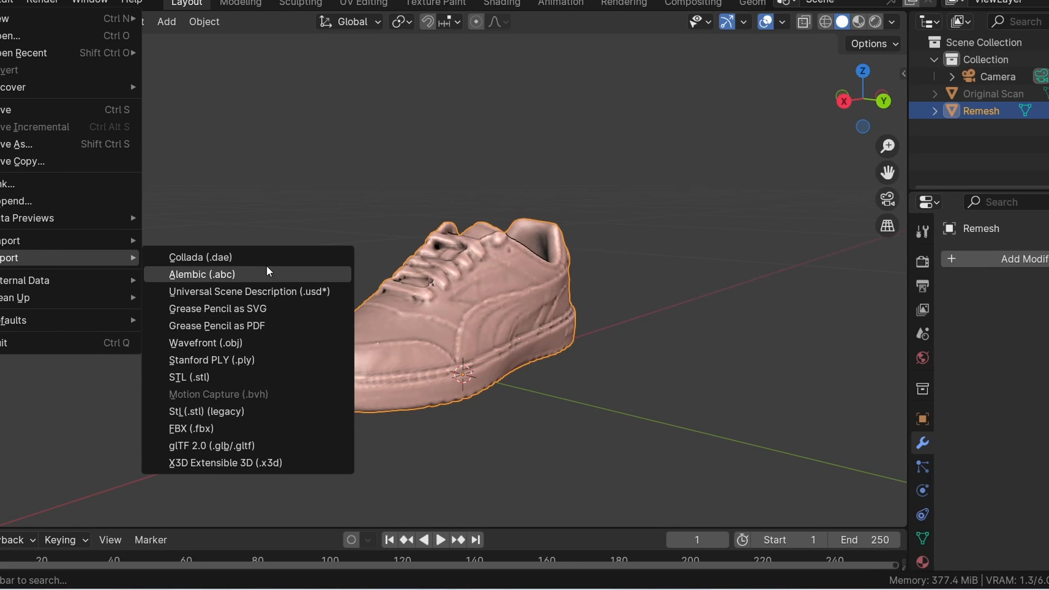
pyautogui.click(206, 342)
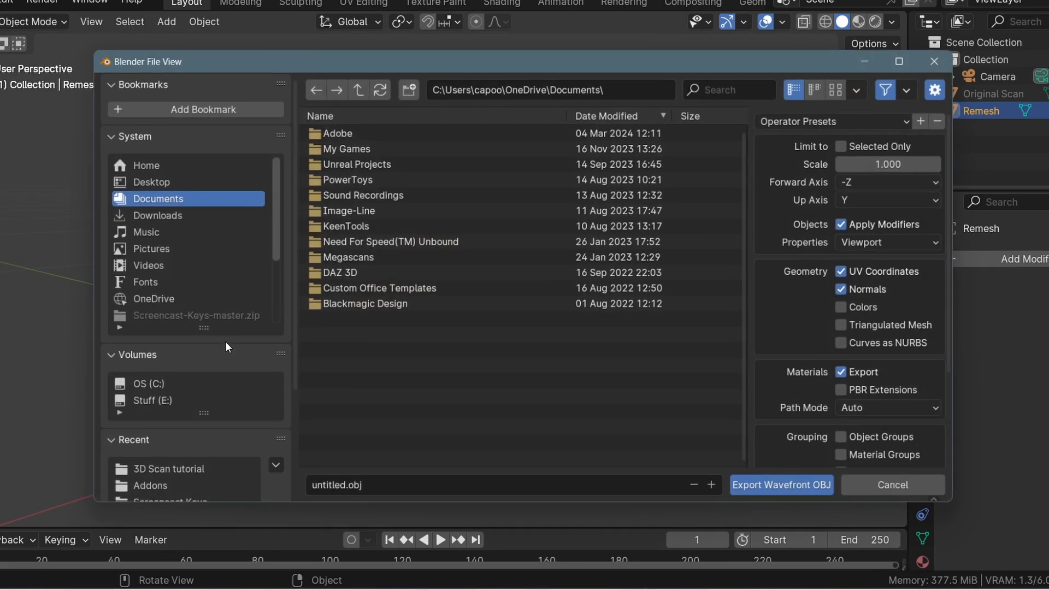
pyautogui.click(170, 474)
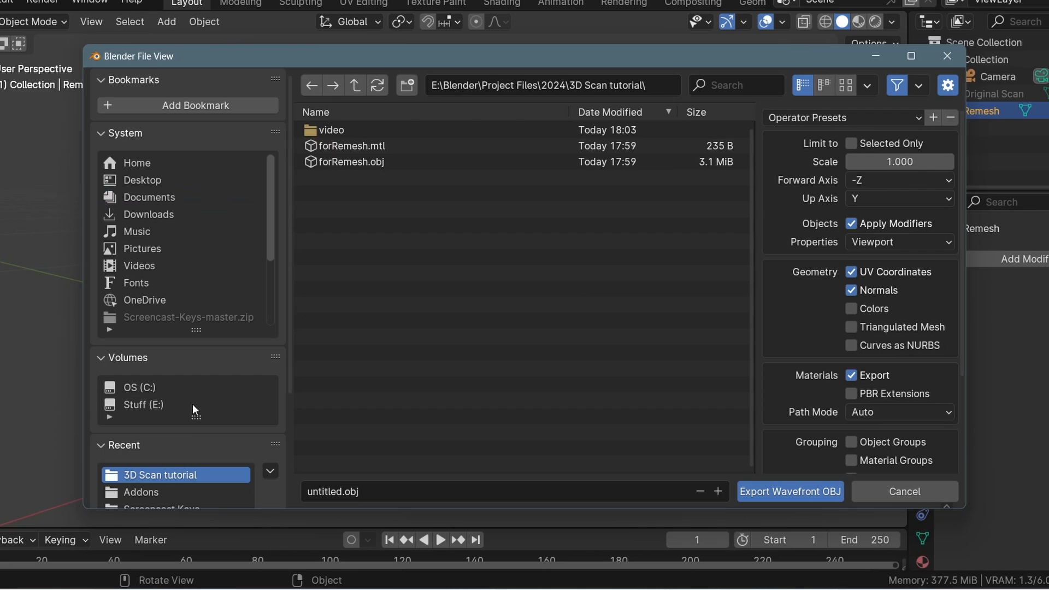
pyautogui.click(333, 491)
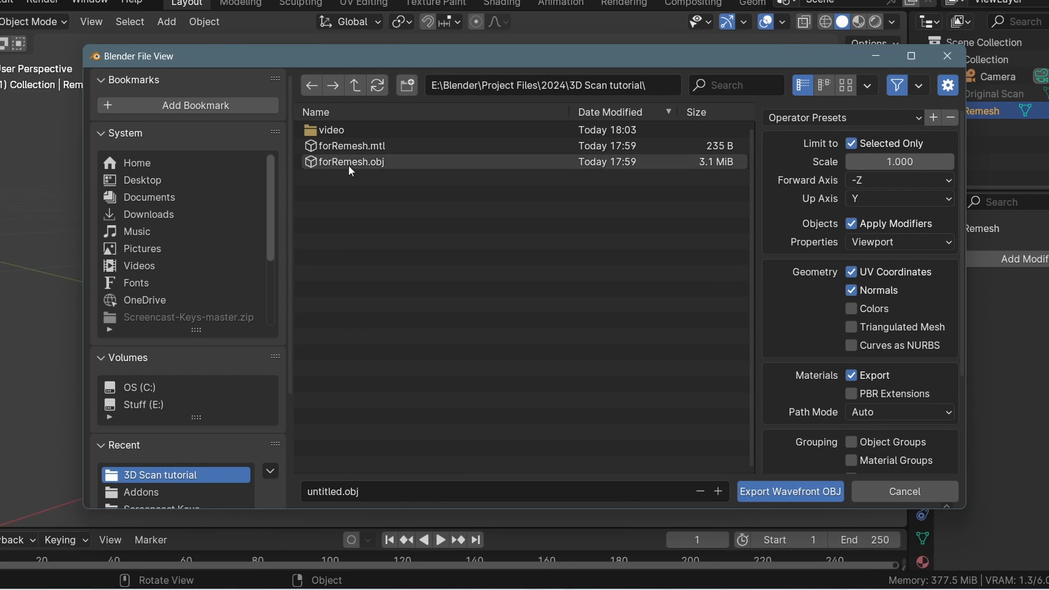
pyautogui.click(350, 161)
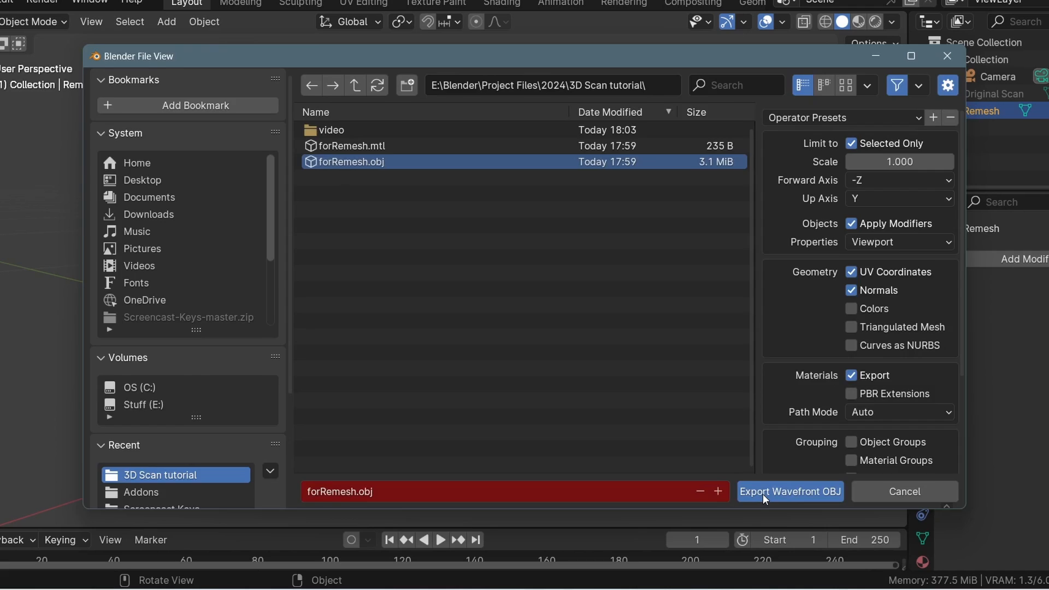
pyautogui.click(789, 491)
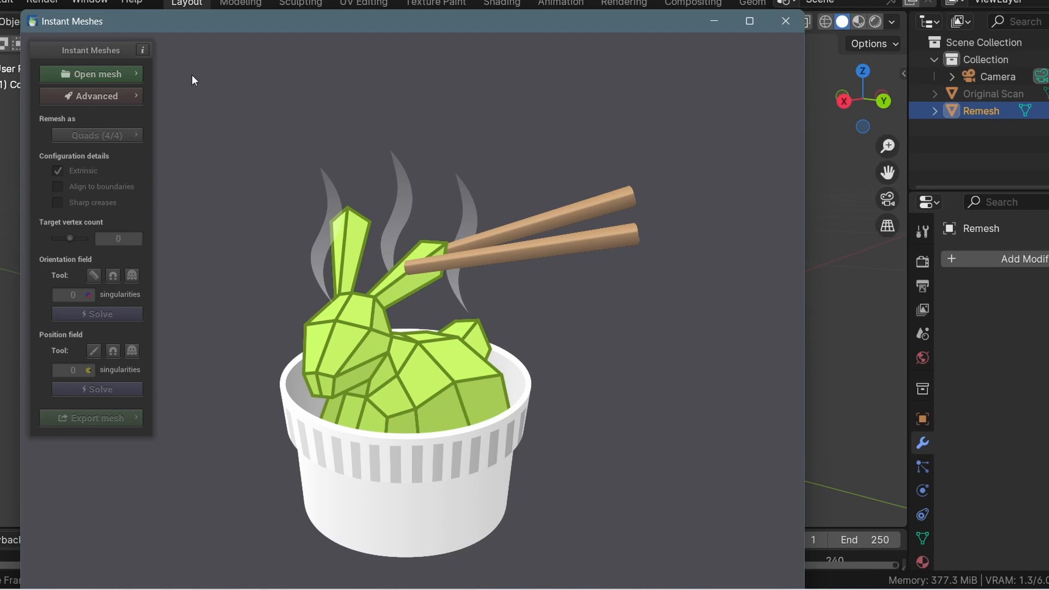
# - Load the exported forRemesh.obj shoe into Instant Meshes
pyautogui.click(90, 74)
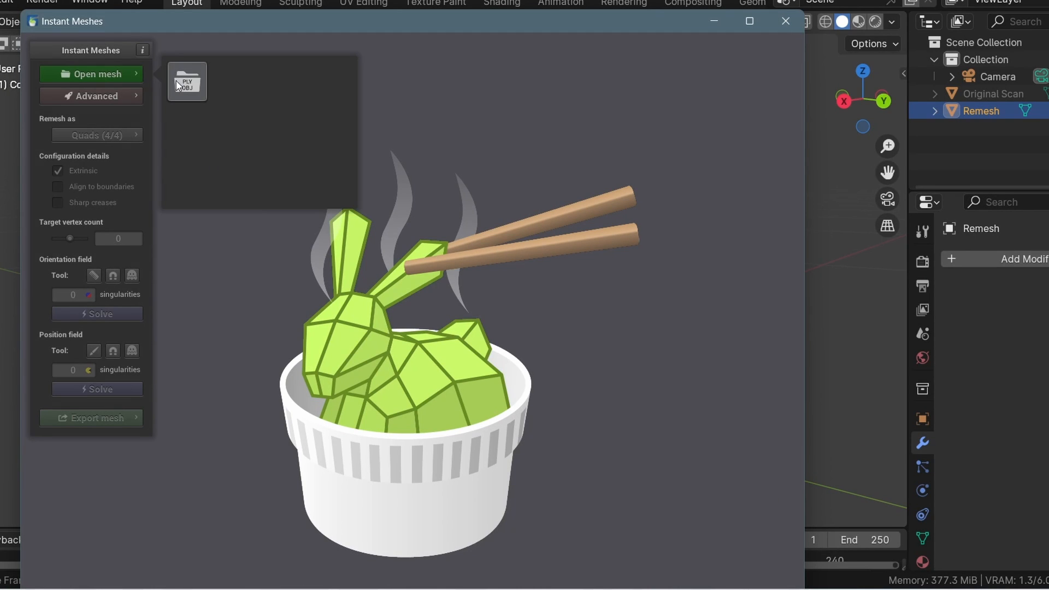
pyautogui.click(90, 74)
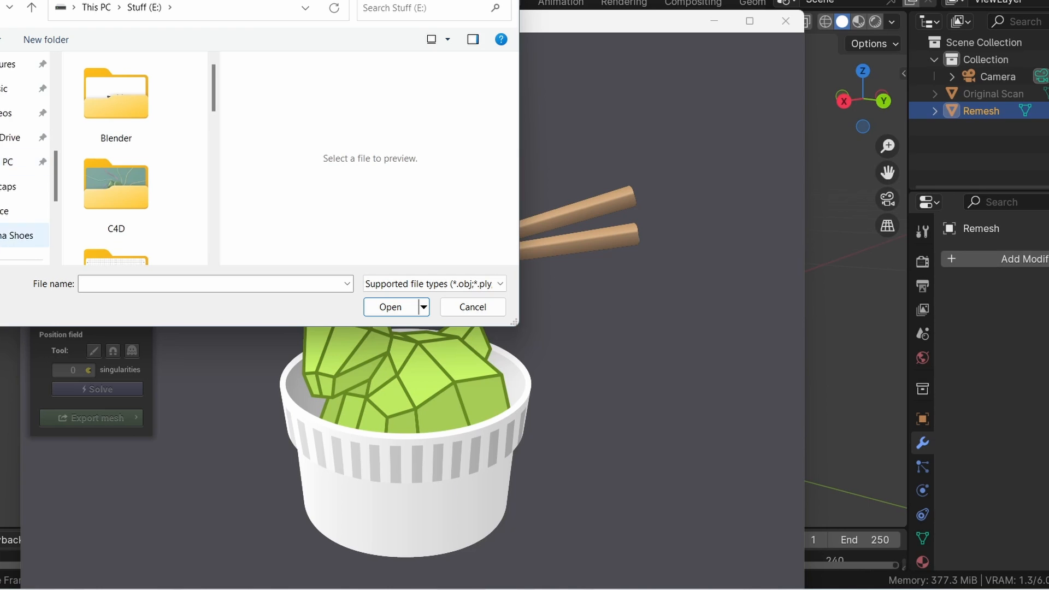
pyautogui.click(390, 307)
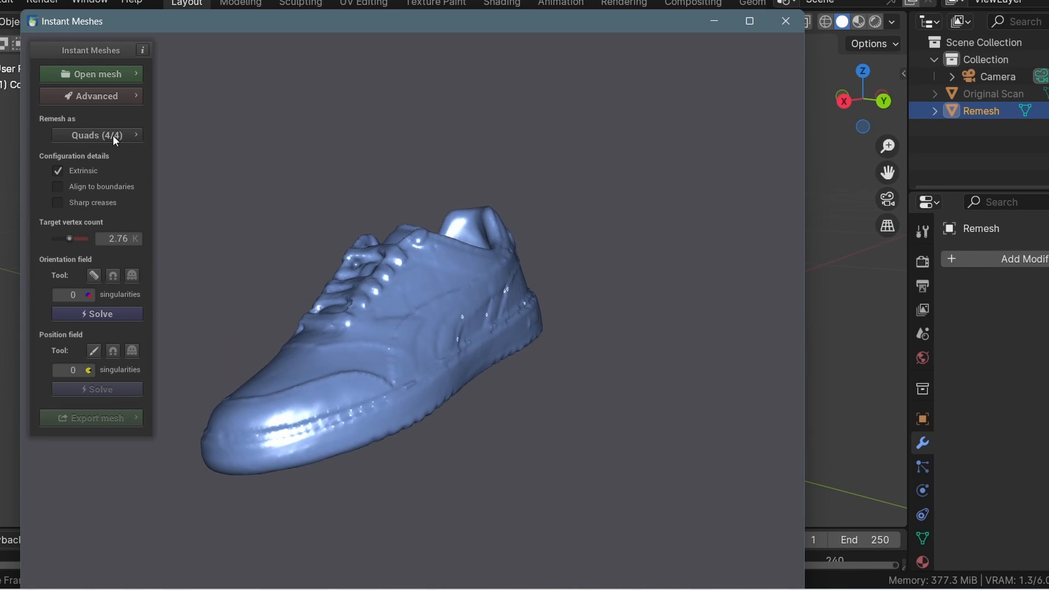
pyautogui.moveTo(228, 180)
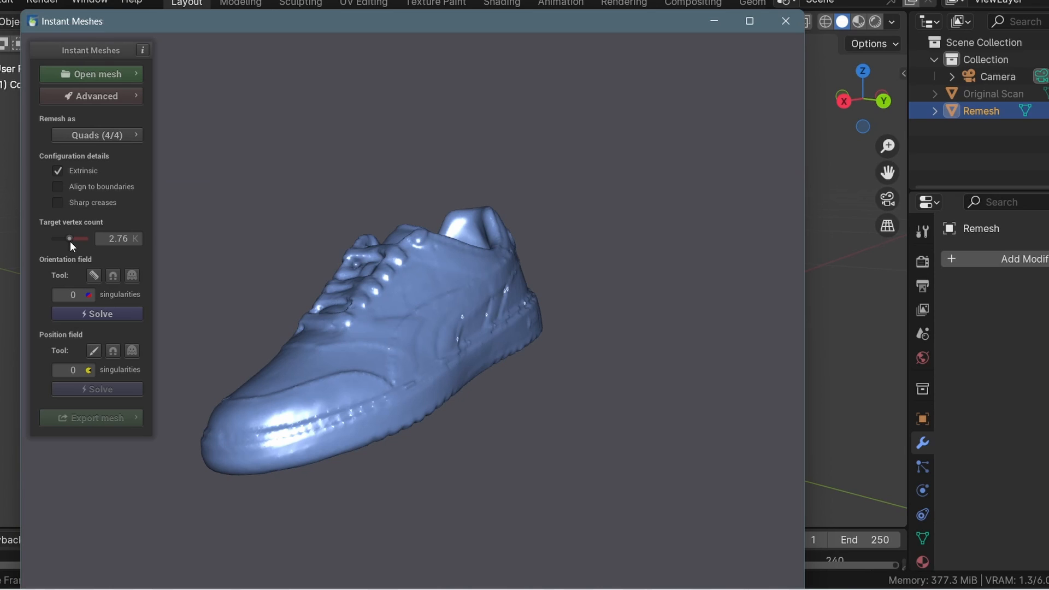
# - Set the target vertex count to 3.33K with subdivision and solve the orientation field
pyautogui.moveTo(69, 238); pyautogui.dragTo(81, 239)
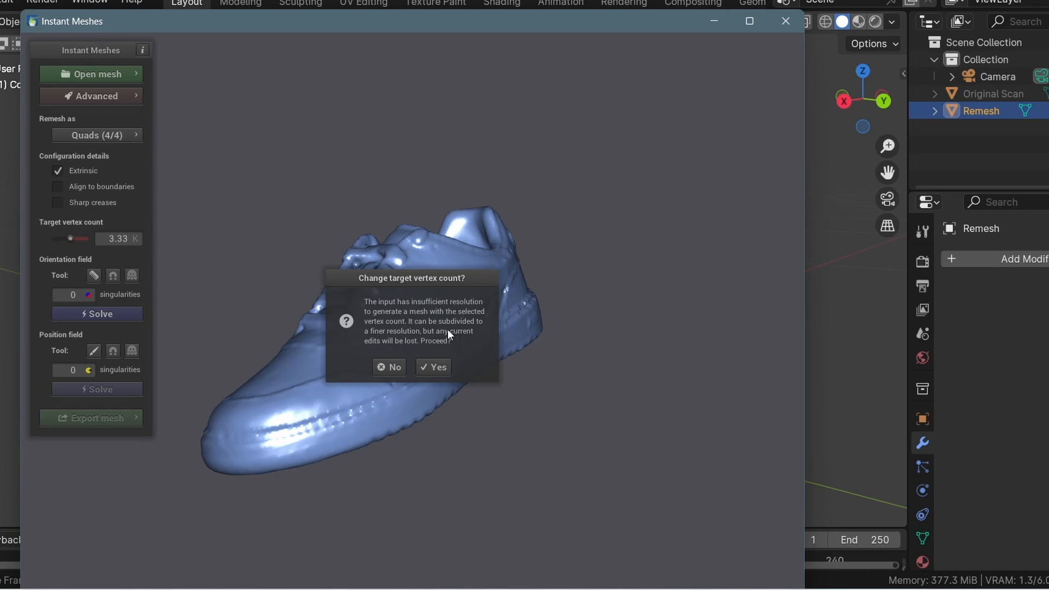
pyautogui.click(433, 366)
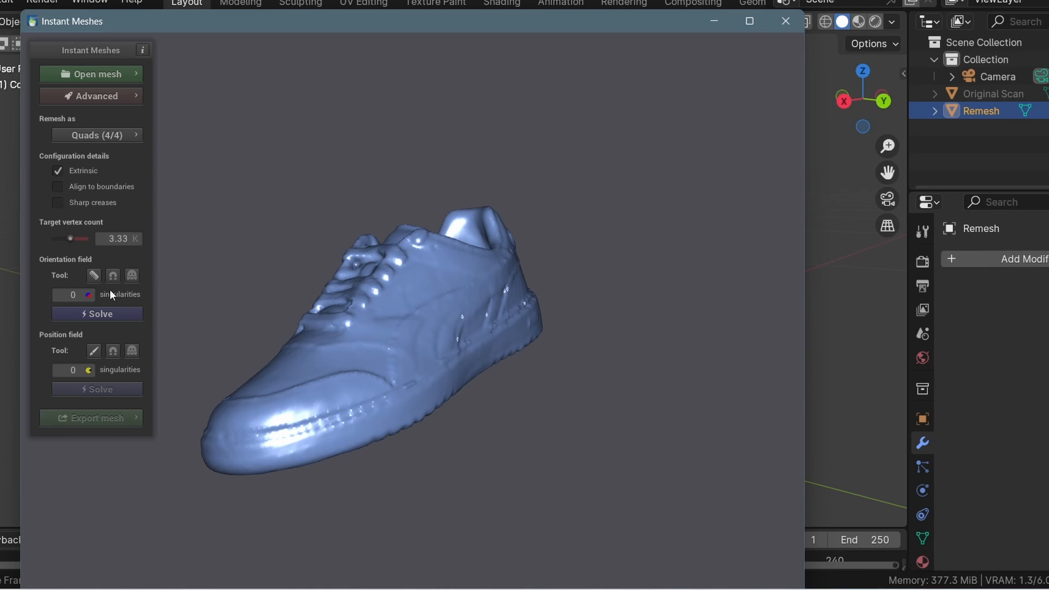
pyautogui.click(96, 313)
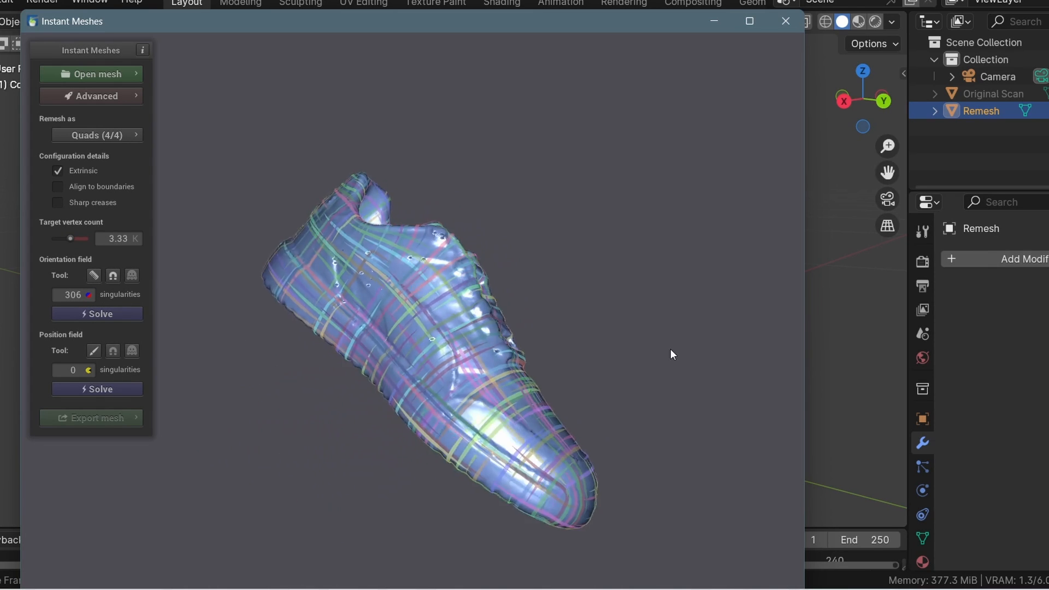
# - Solve the position field, export a smoothed pure-quad mesh, and dismiss the extension error
pyautogui.click(96, 389)
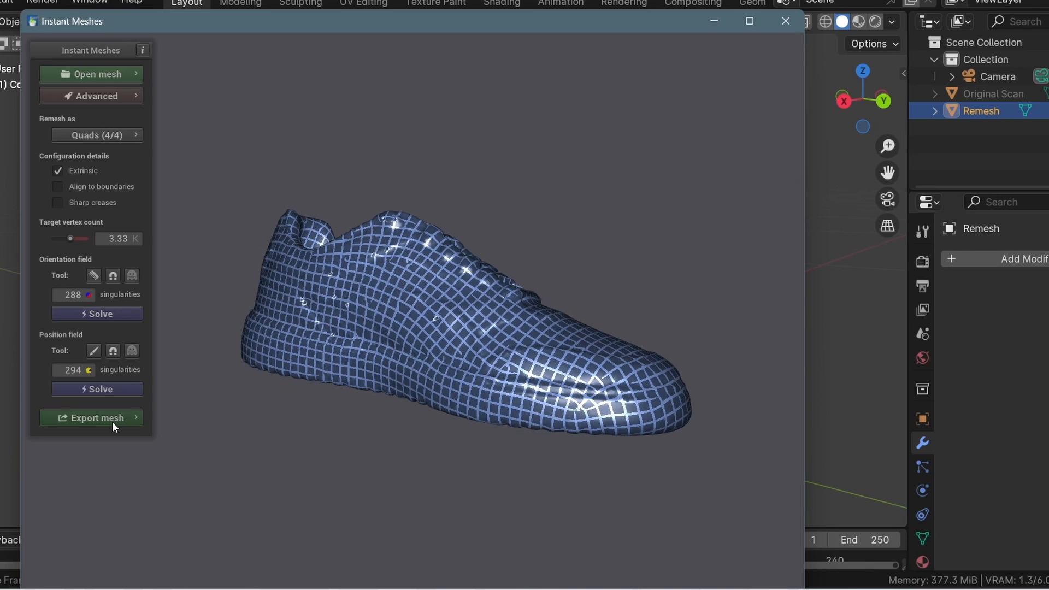
pyautogui.click(97, 417)
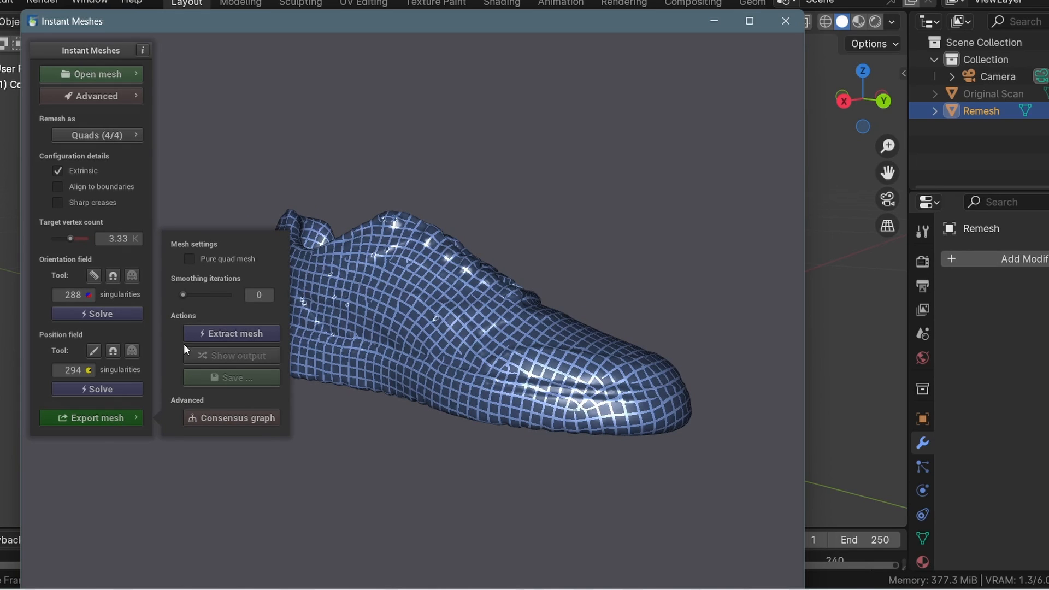
pyautogui.click(189, 259)
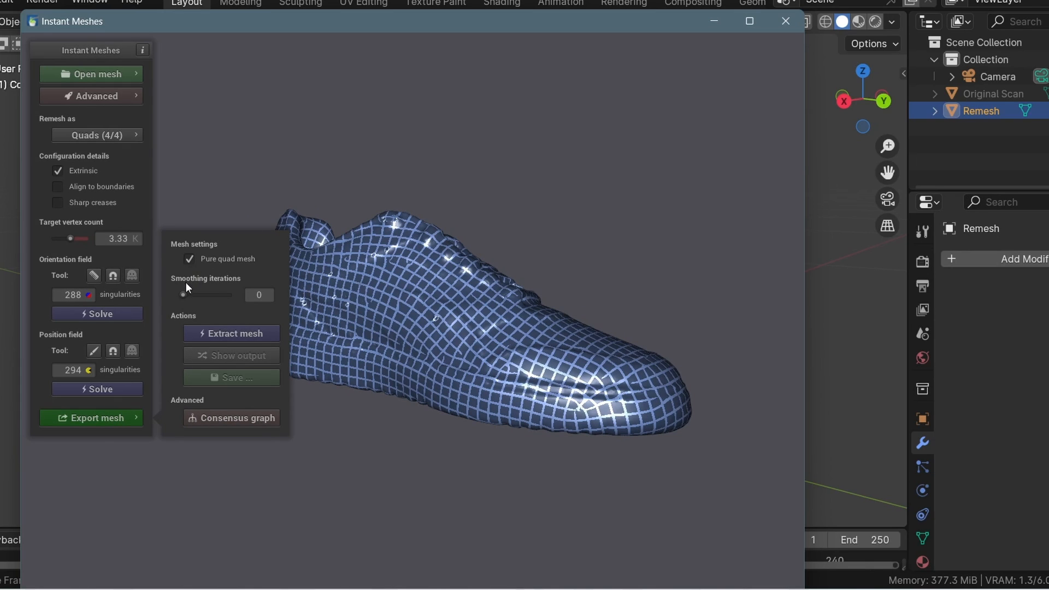
pyautogui.moveTo(186, 295); pyautogui.dragTo(204, 295)
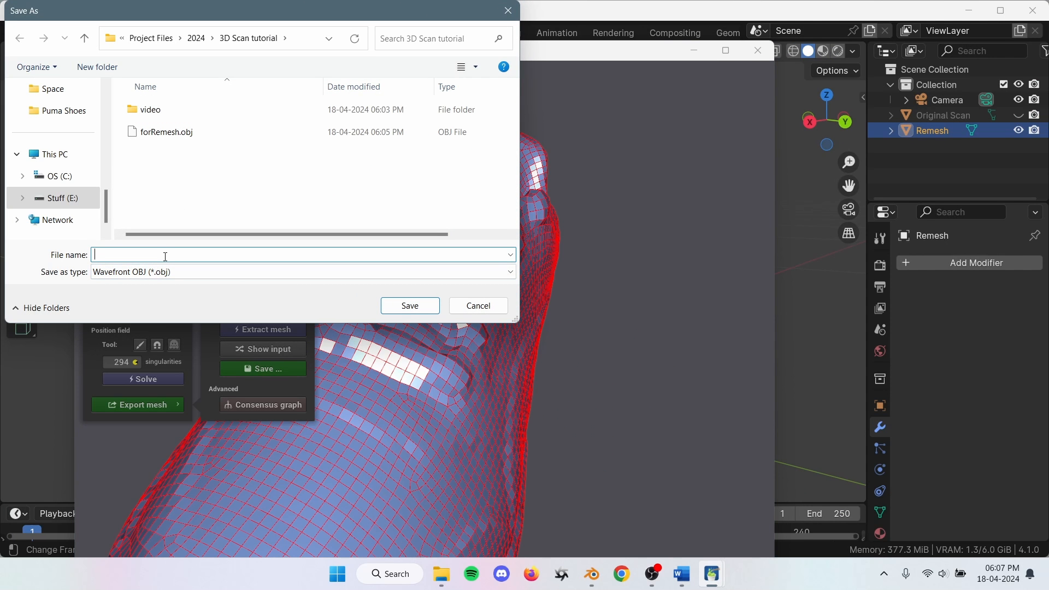
pyautogui.click(409, 305)
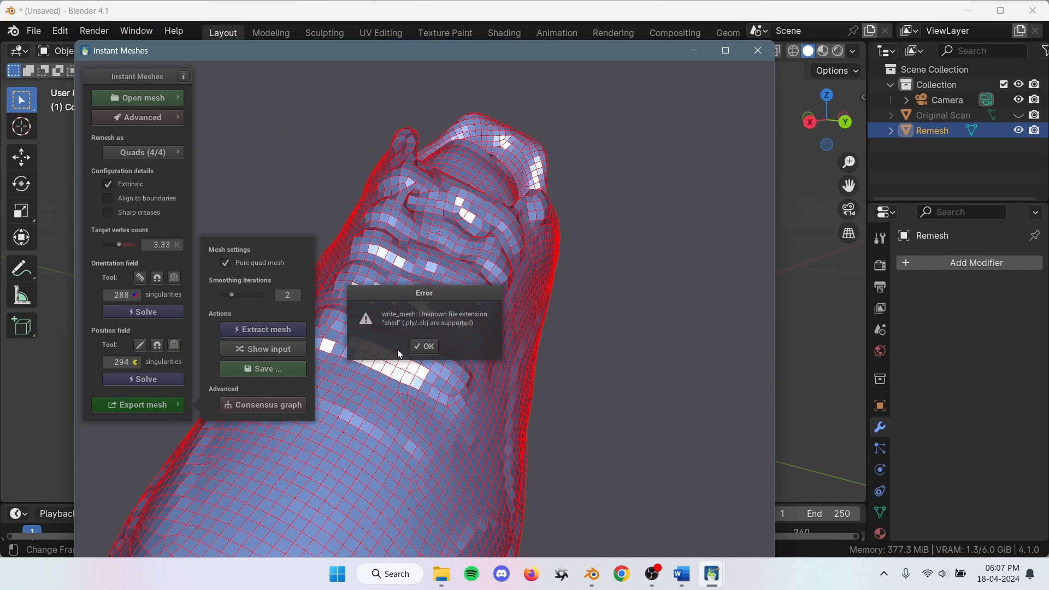
pyautogui.click(423, 346)
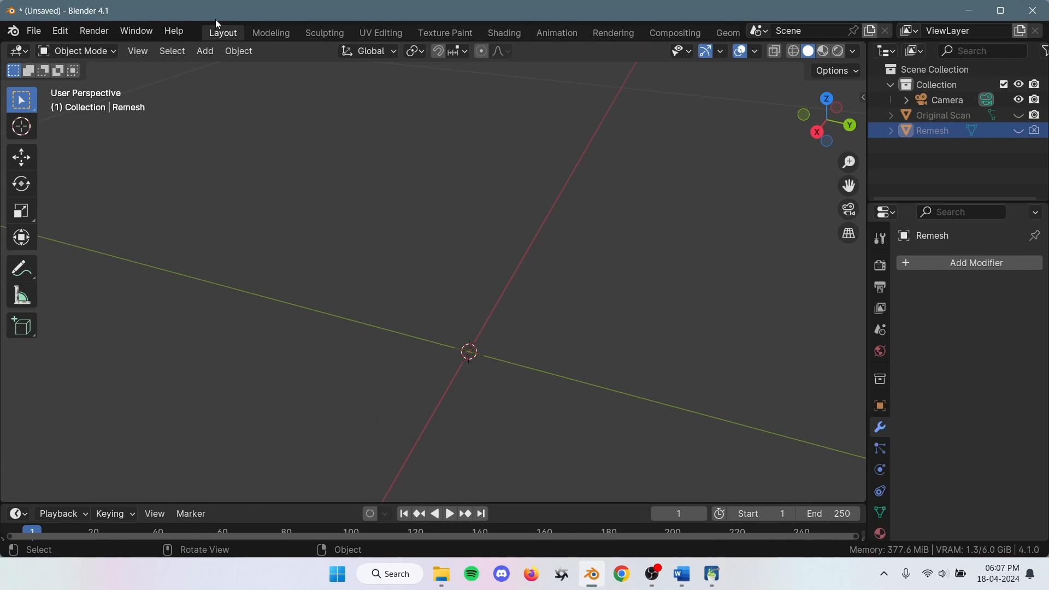
# - Import the Remeshed.obj quad shoe as a Wavefront OBJ
pyautogui.click(32, 30)
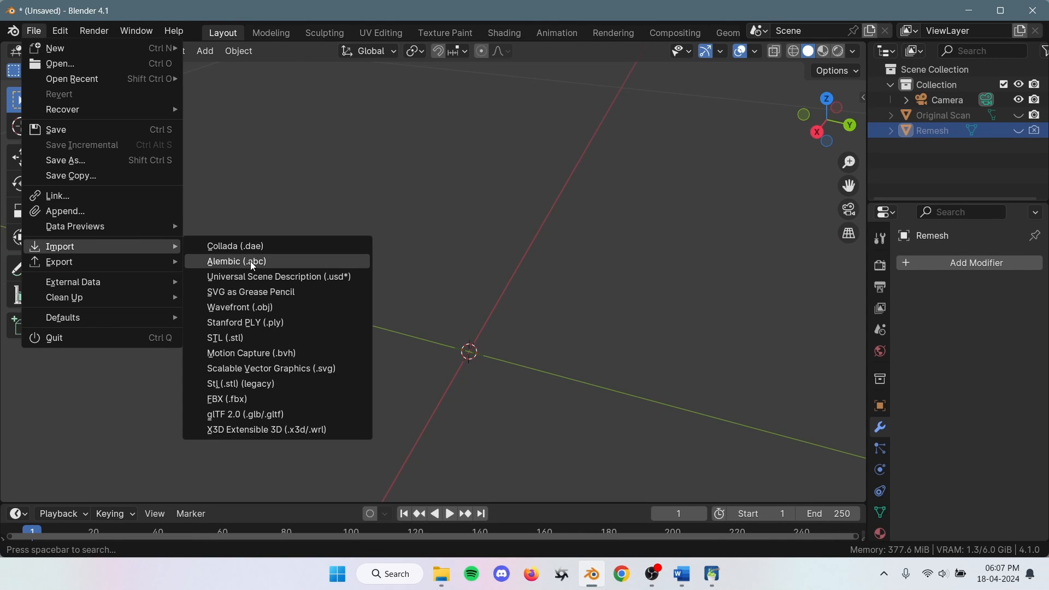
pyautogui.click(240, 307)
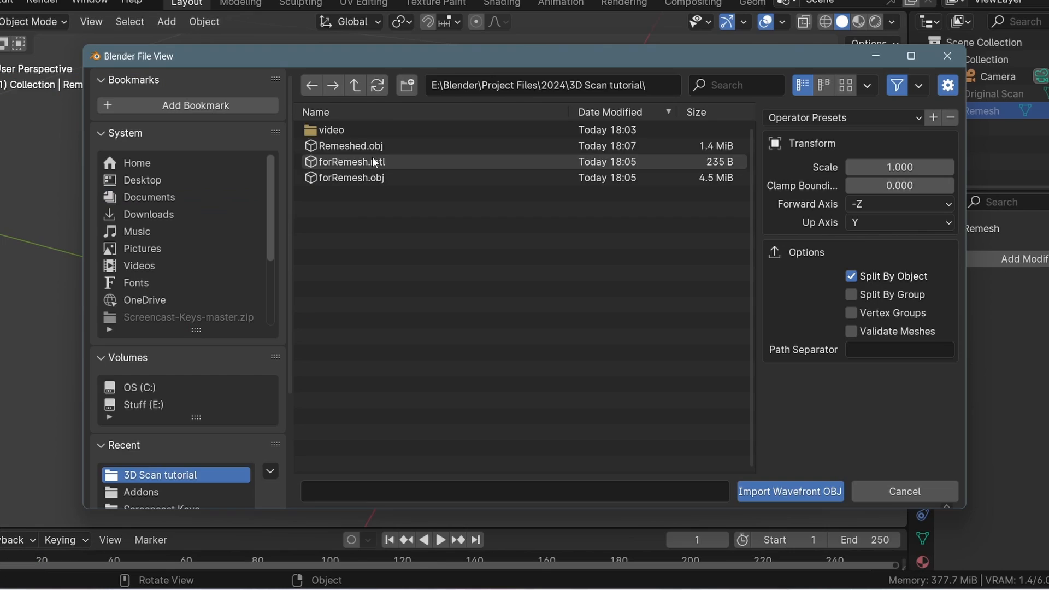
pyautogui.click(790, 491)
pyautogui.write('shr')
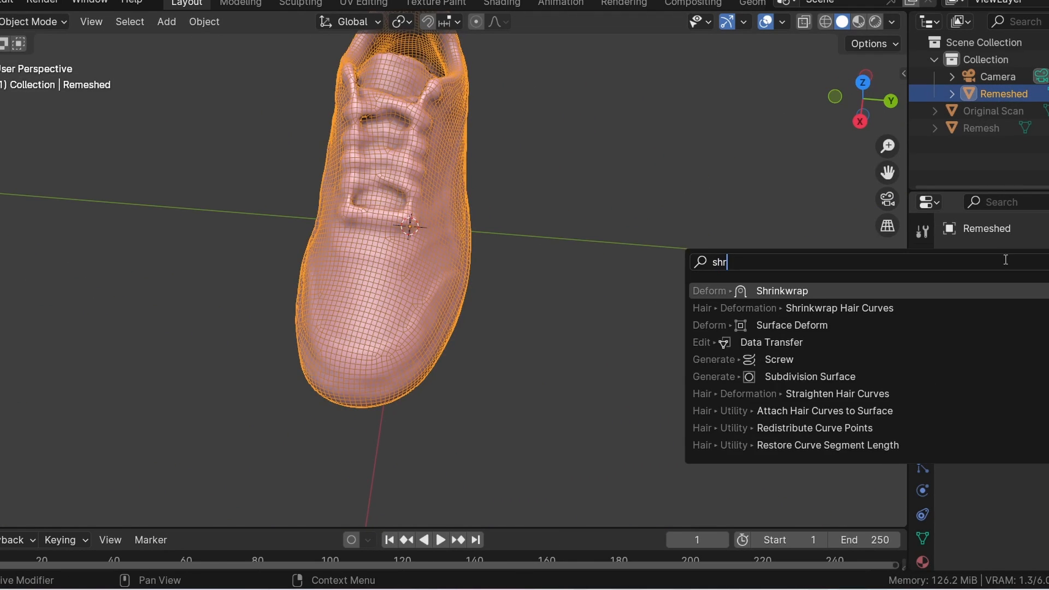
# - Shrinkwrap the remeshed shoe onto Original Scan, disable the wireframe overlay, and hide the scan
pyautogui.click(780, 290)
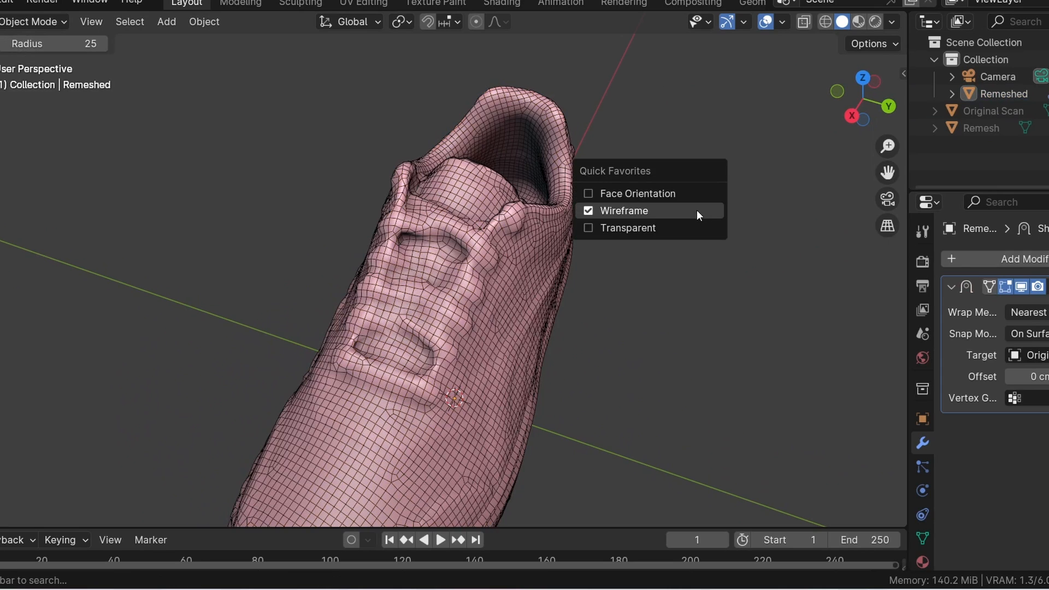
pyautogui.click(942, 131)
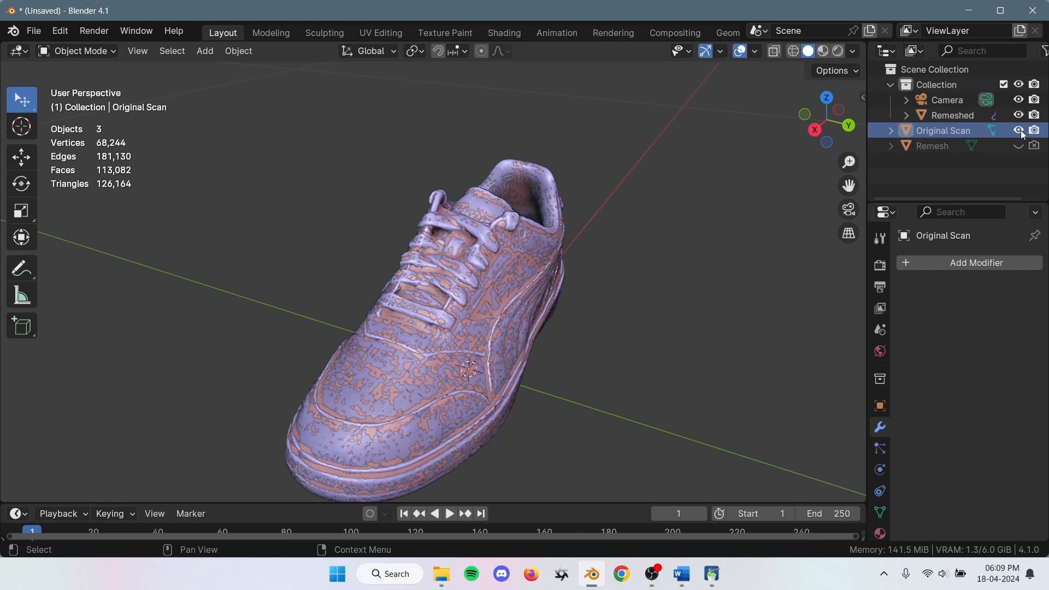
pyautogui.click(951, 115)
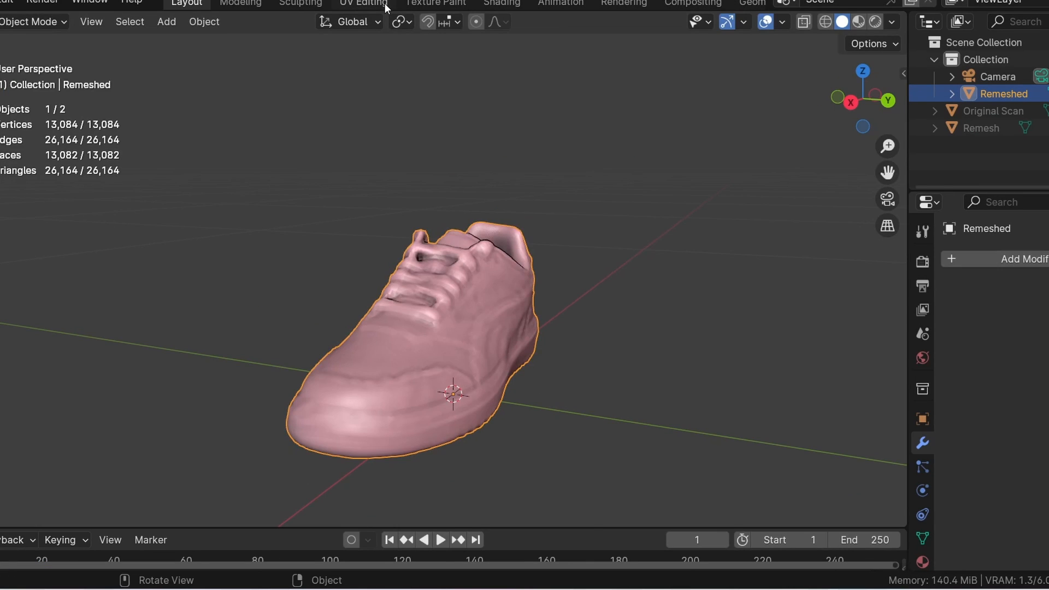
# - Unwrap the Remeshed shoe with Smart UV Project using Scale to Bounds
pyautogui.click(363, 2)
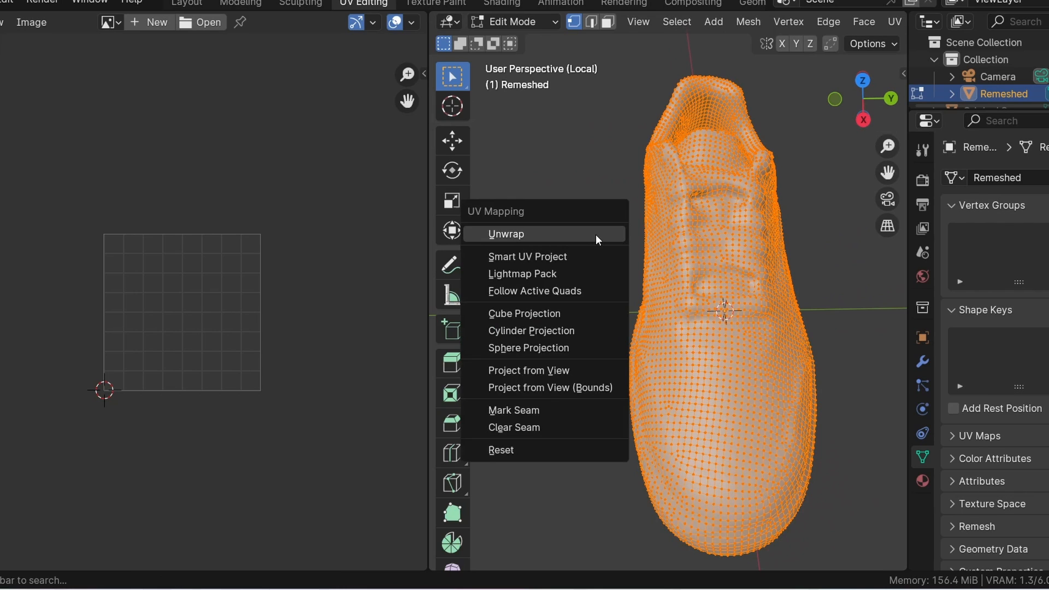
pyautogui.moveTo(535, 256)
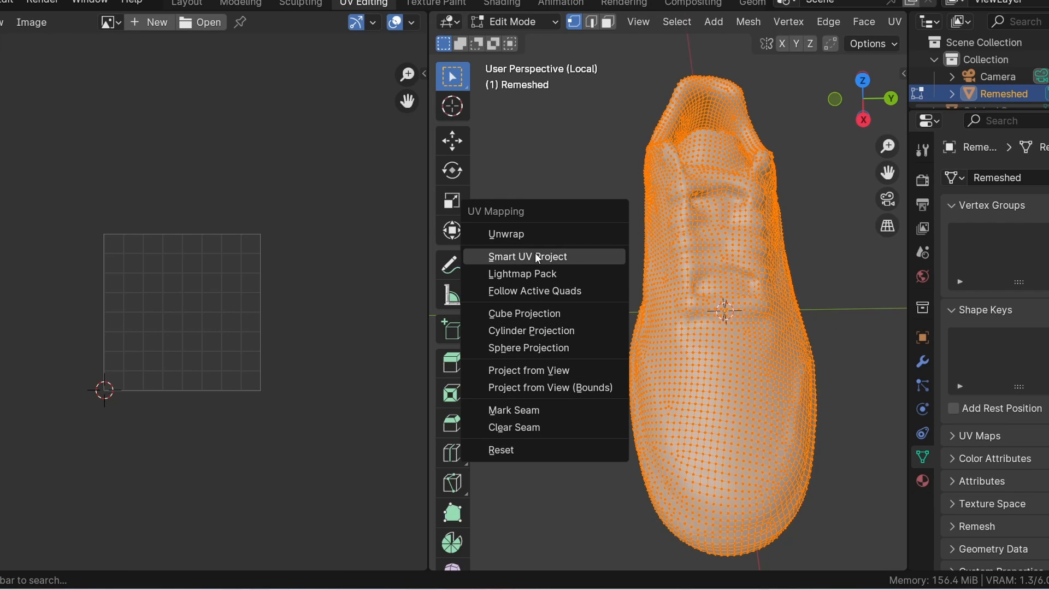
pyautogui.click(529, 256)
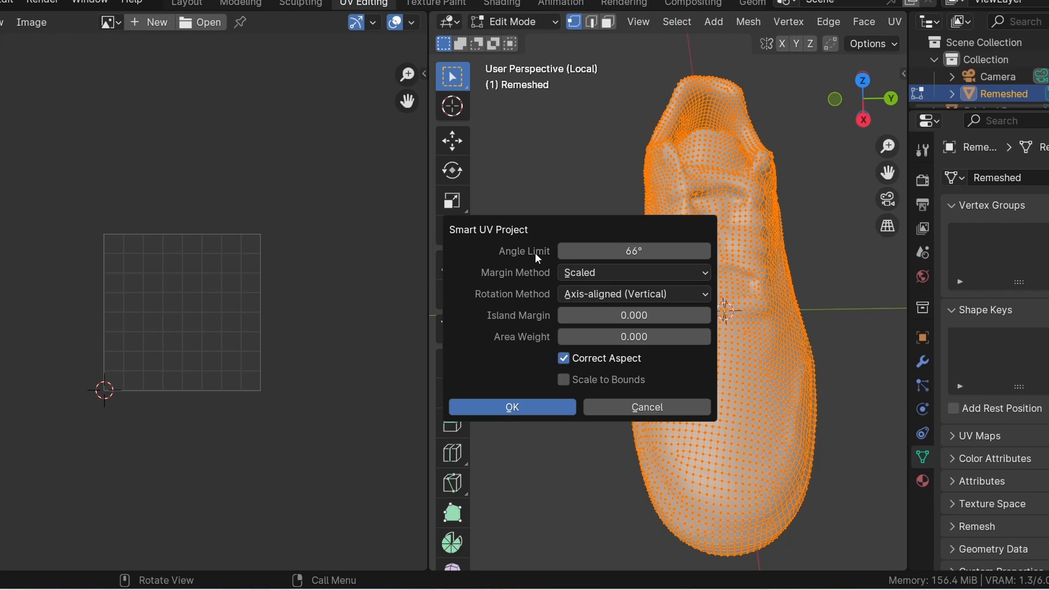
pyautogui.click(564, 379)
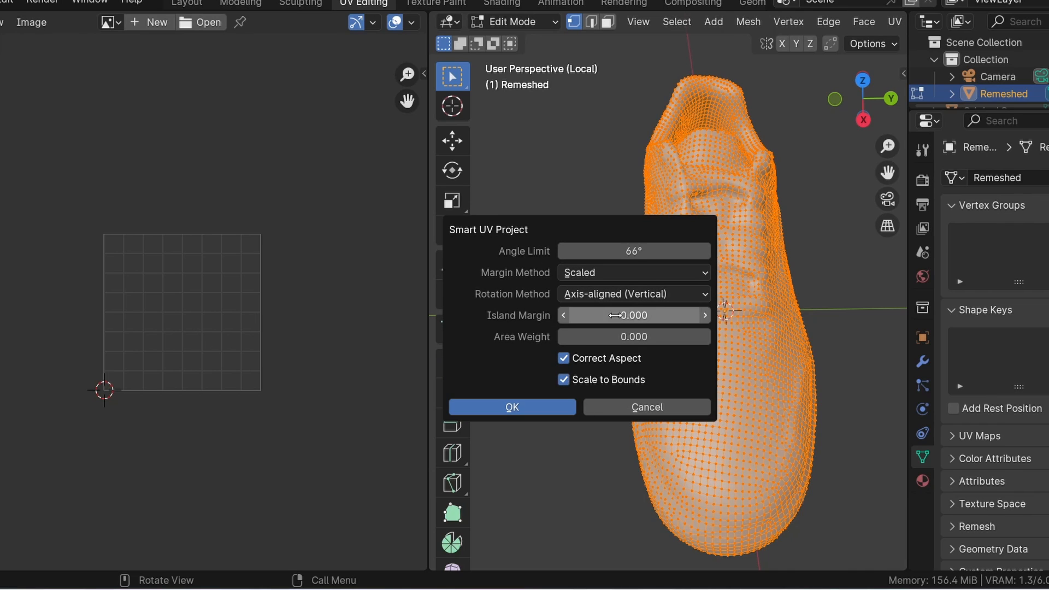
pyautogui.click(512, 406)
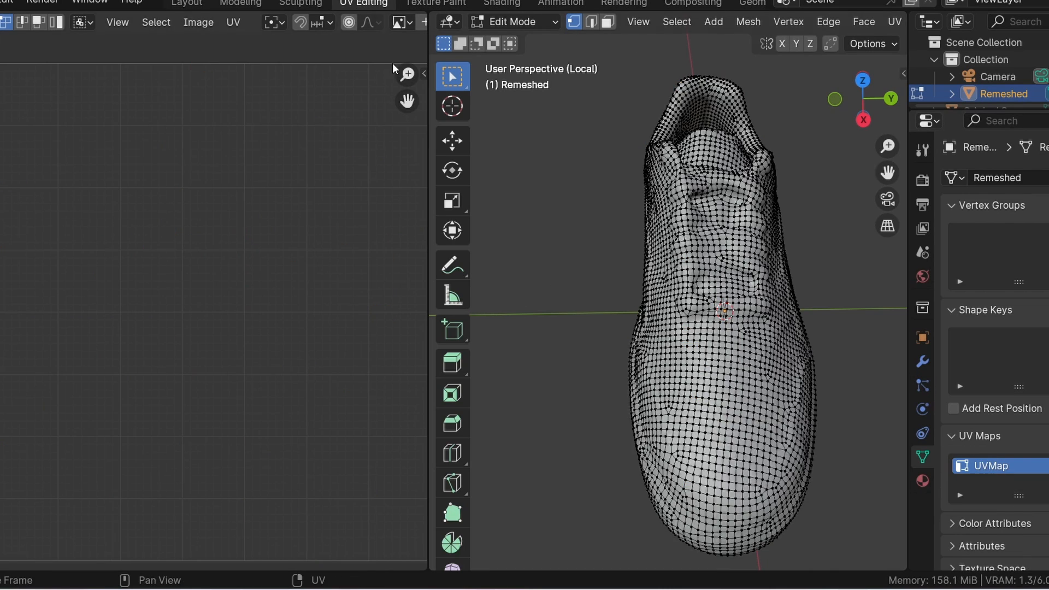
pyautogui.click(186, 3)
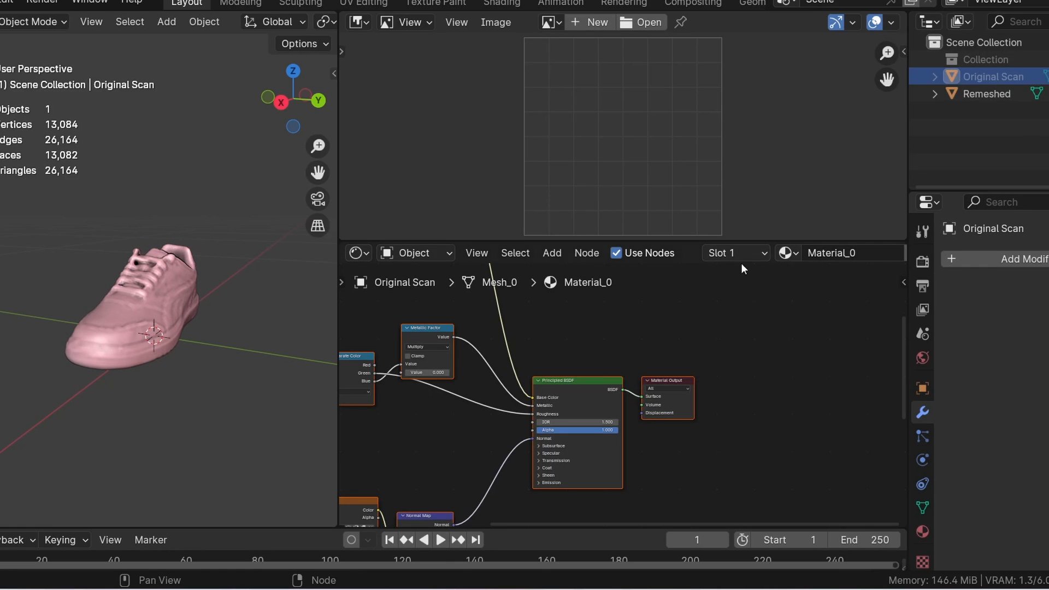
# - Select the remeshed shoe and give it a new material named Remeshed
pyautogui.click(987, 94)
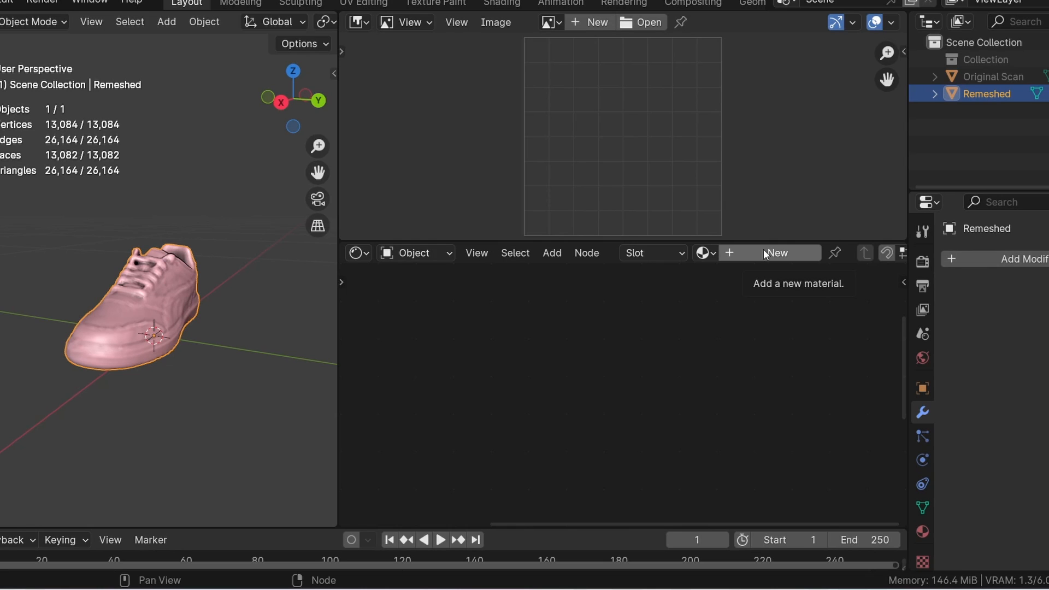
pyautogui.click(769, 253)
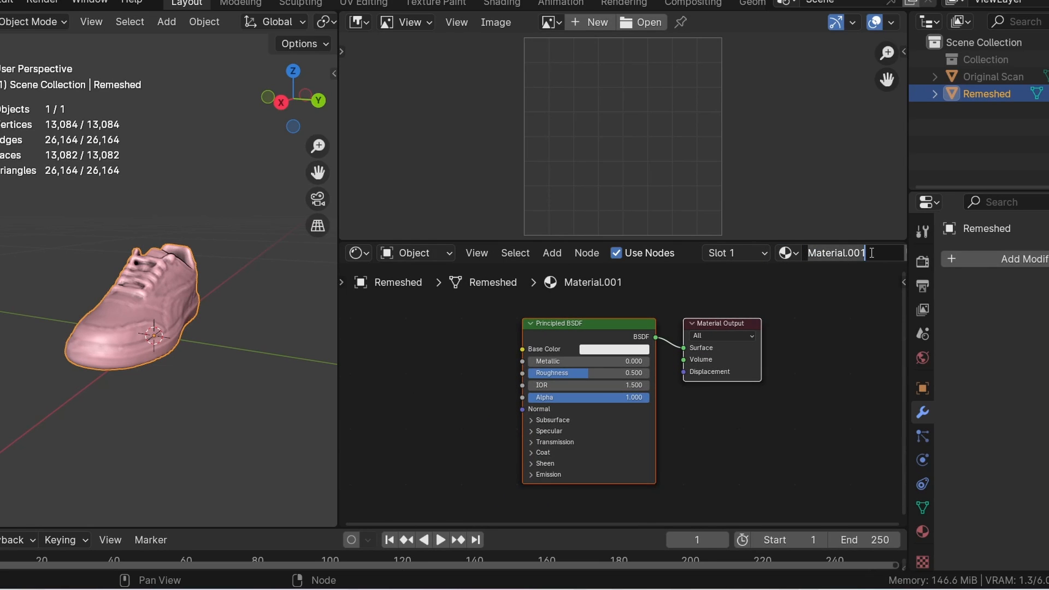
pyautogui.write('Remeshed')
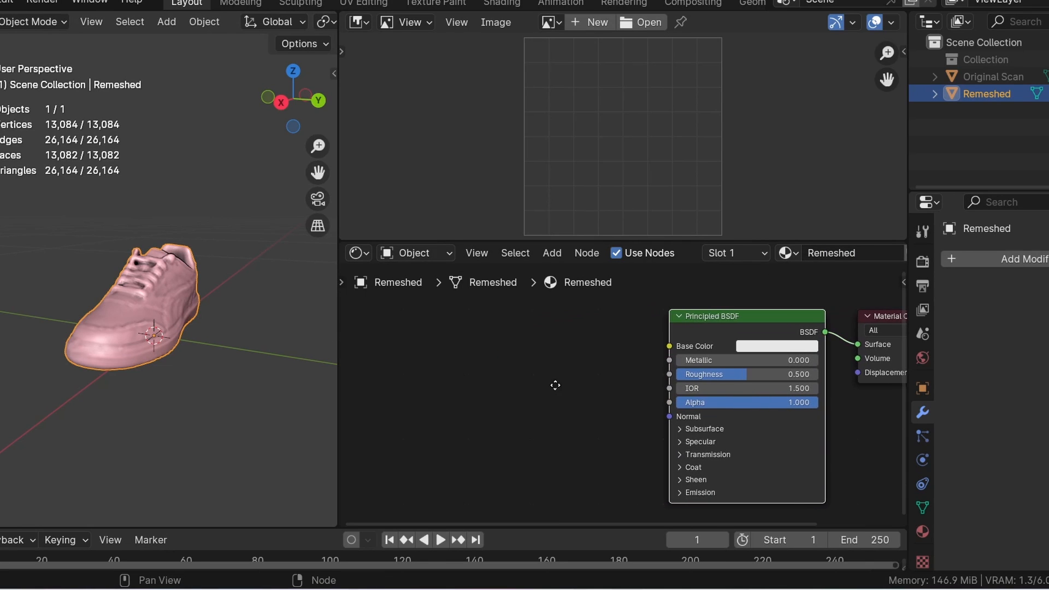
pyautogui.moveTo(556, 390)
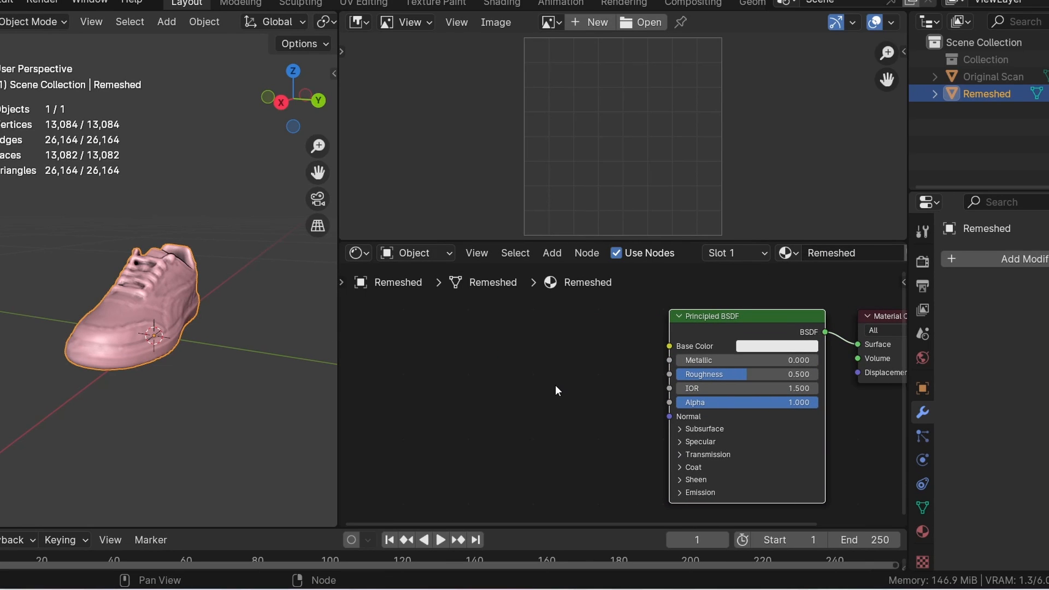
# - Add an Image Texture node holding a new blank 2048 px image
pyautogui.write('image')
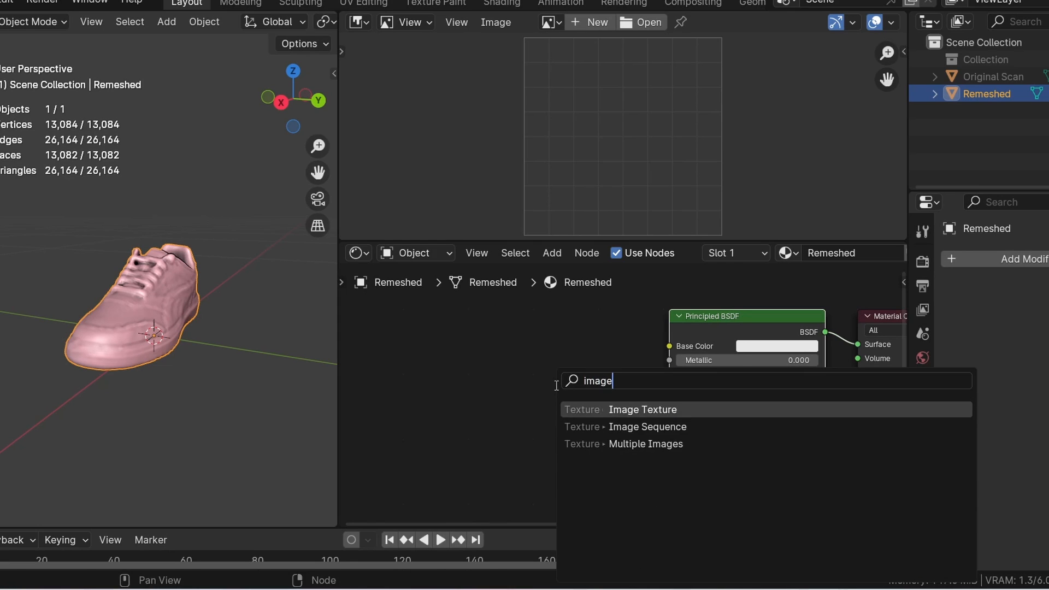
pyautogui.click(643, 409)
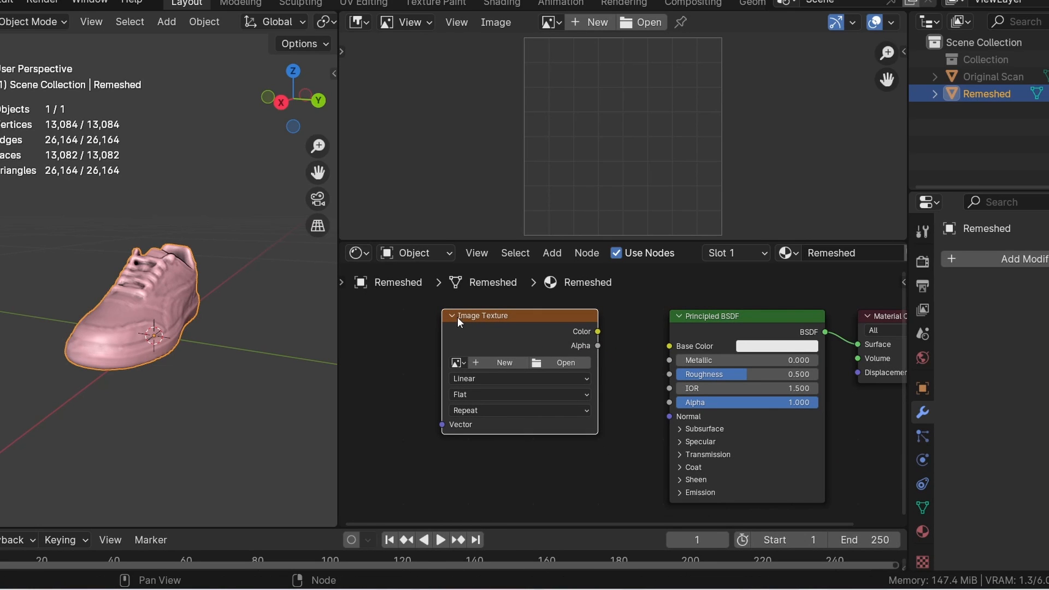
pyautogui.click(498, 362)
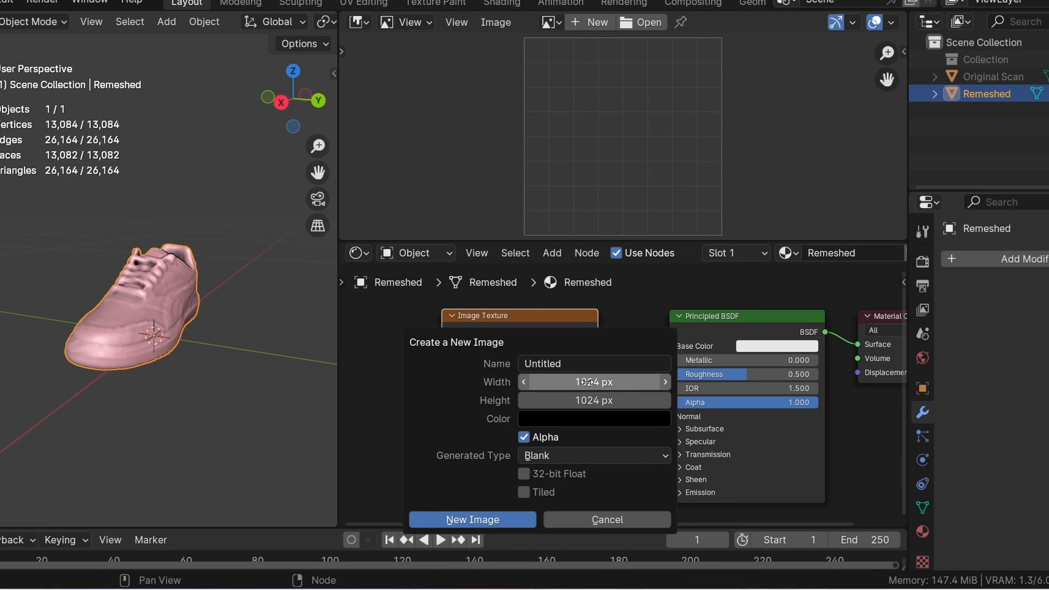
pyautogui.write('2048')
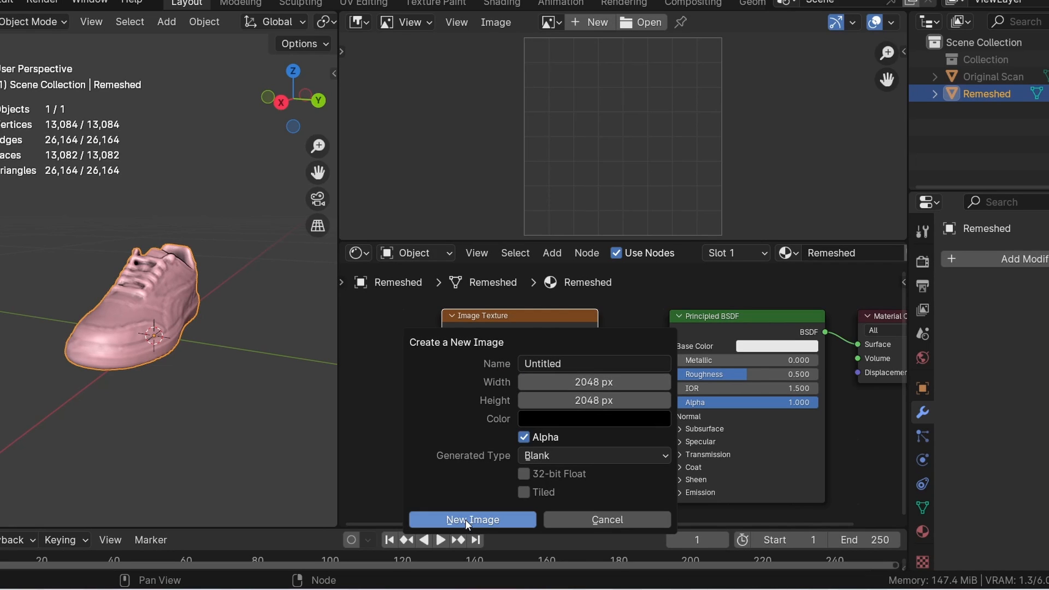
pyautogui.click(472, 519)
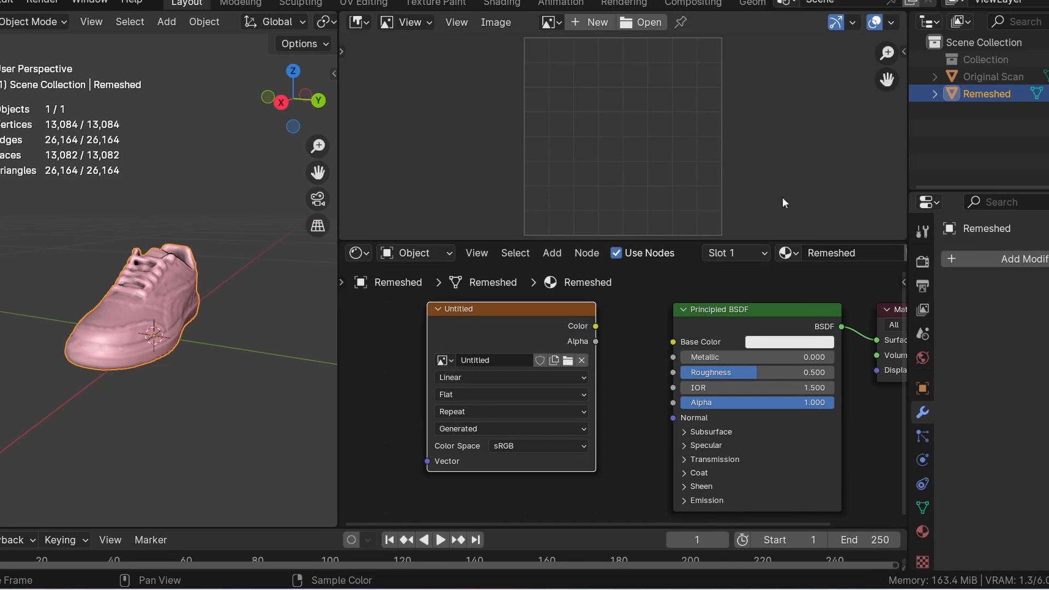
pyautogui.click(996, 76)
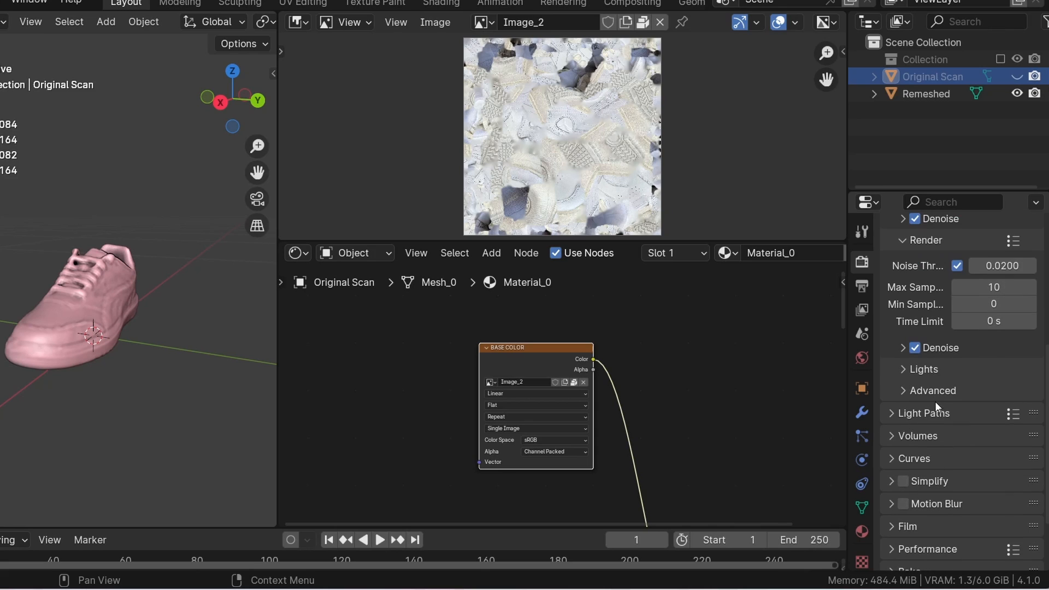
# - Expand the Bake panel in Render Properties
pyautogui.click(924, 413)
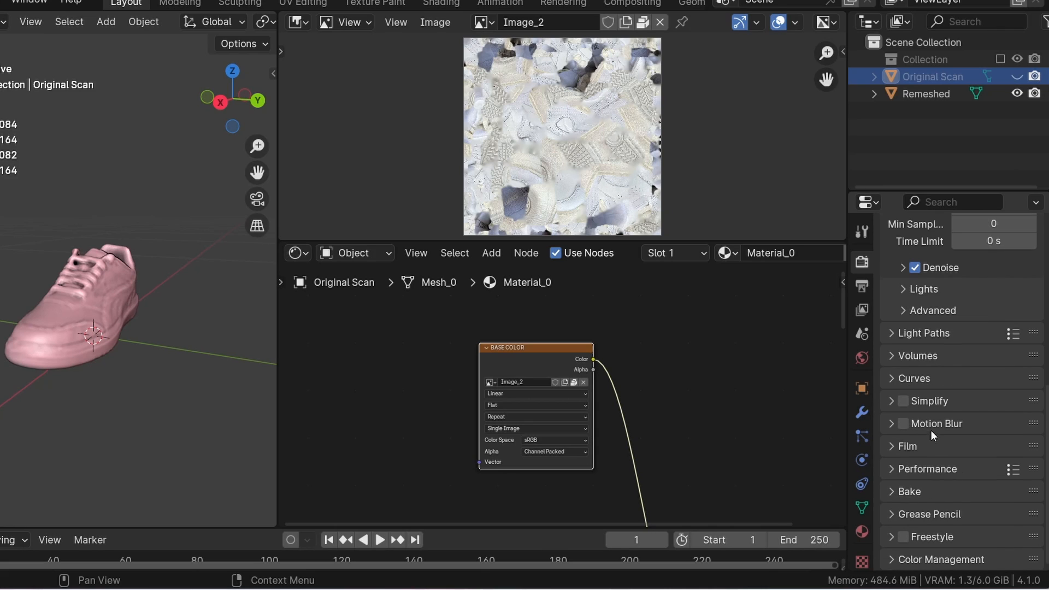
pyautogui.moveTo(909, 491)
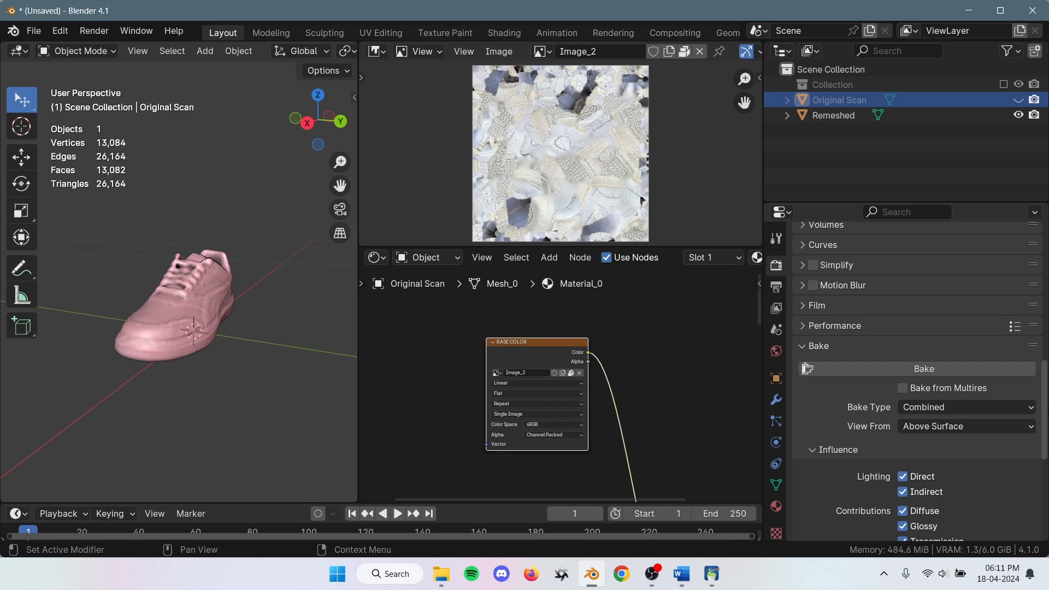
# - Set the bake type to Diffuse, then select Original Scan and Remeshed for selected-to-active baking
pyautogui.click(963, 406)
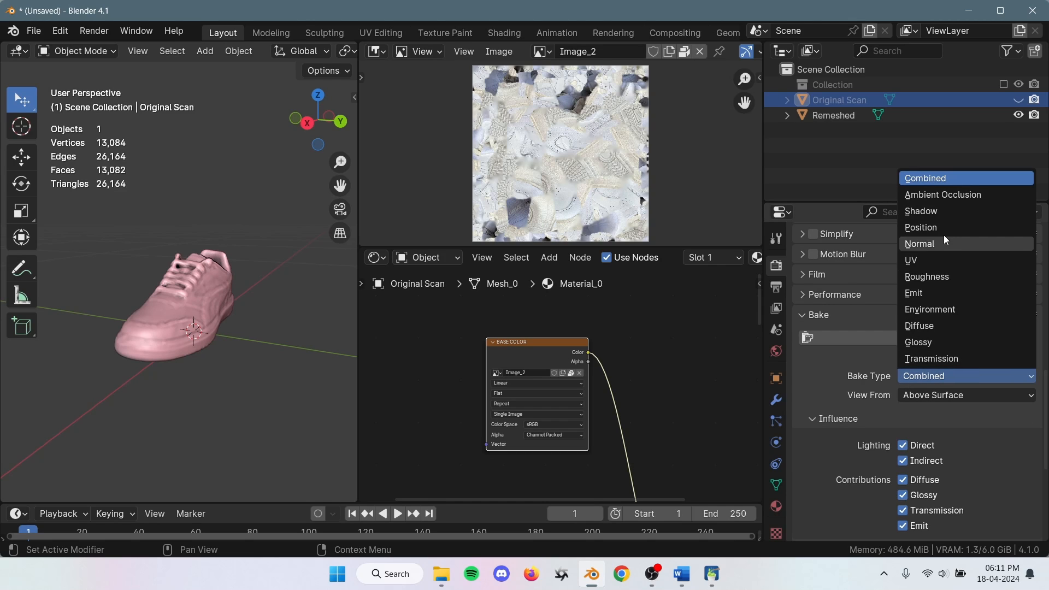
pyautogui.click(919, 326)
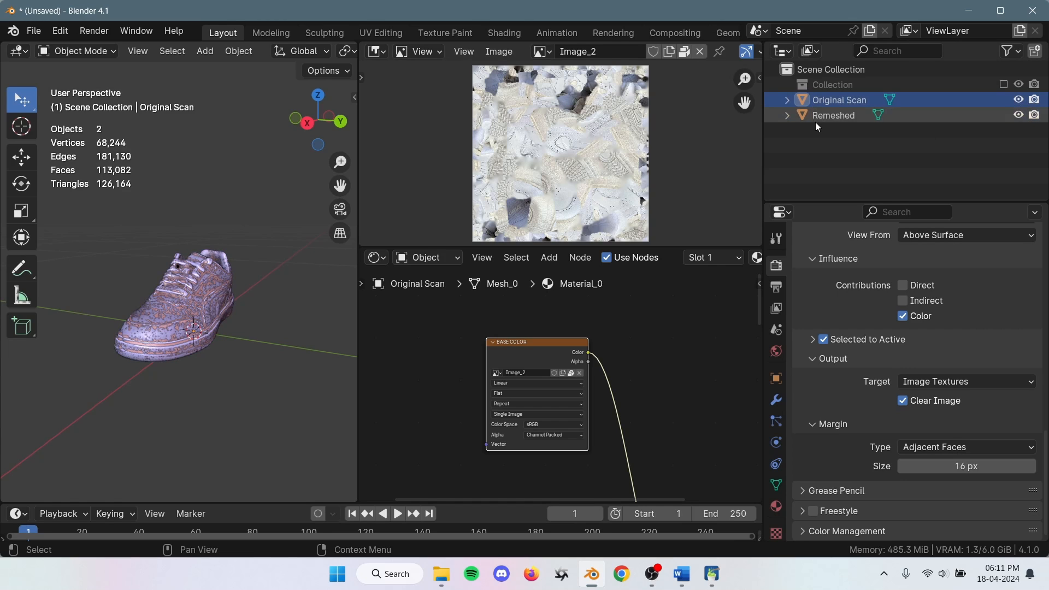
pyautogui.click(832, 115)
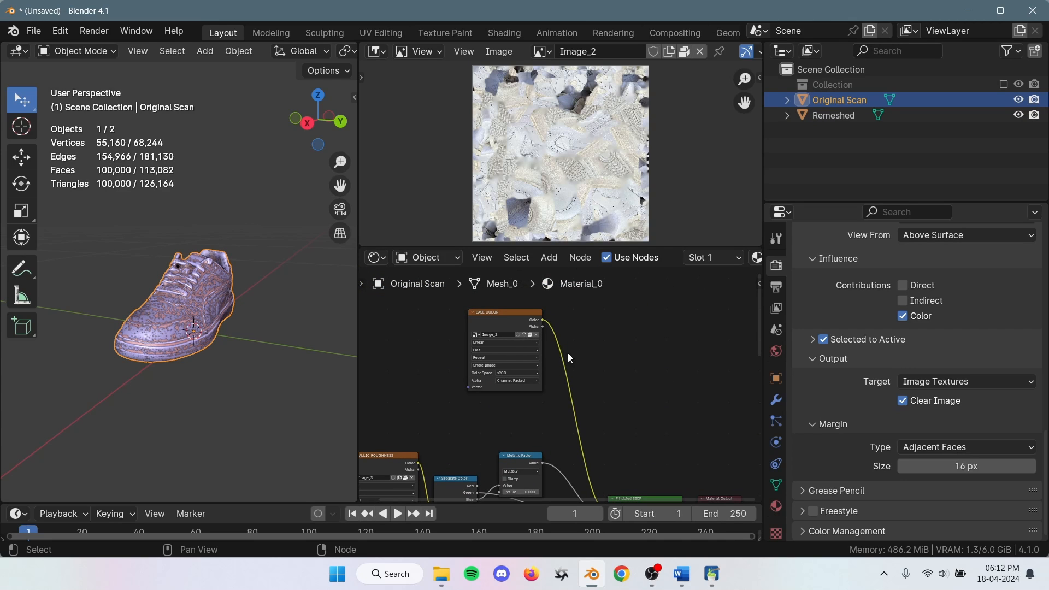
pyautogui.click(503, 313)
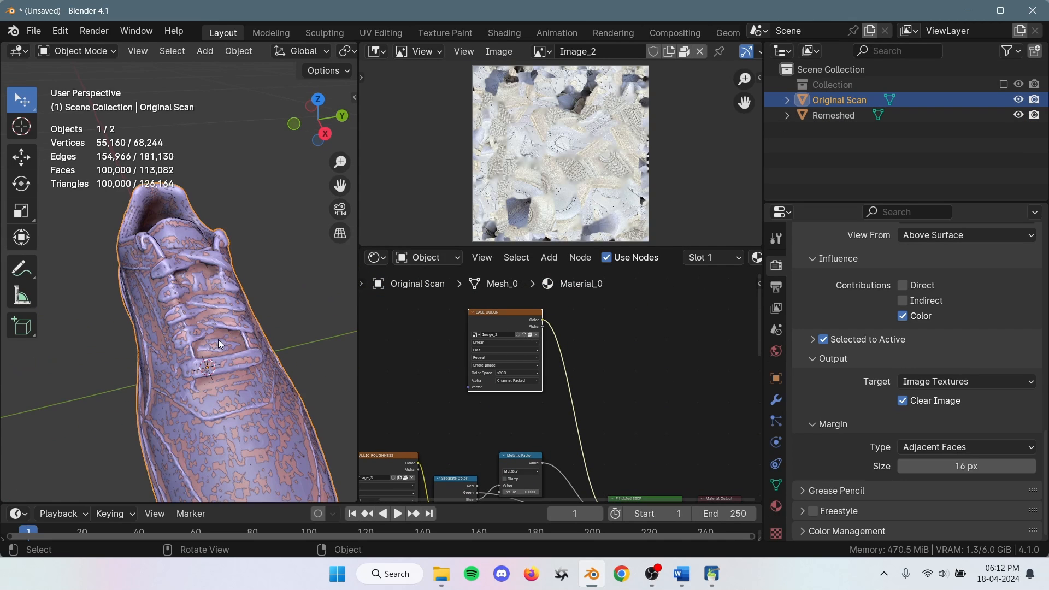
pyautogui.click(1017, 99)
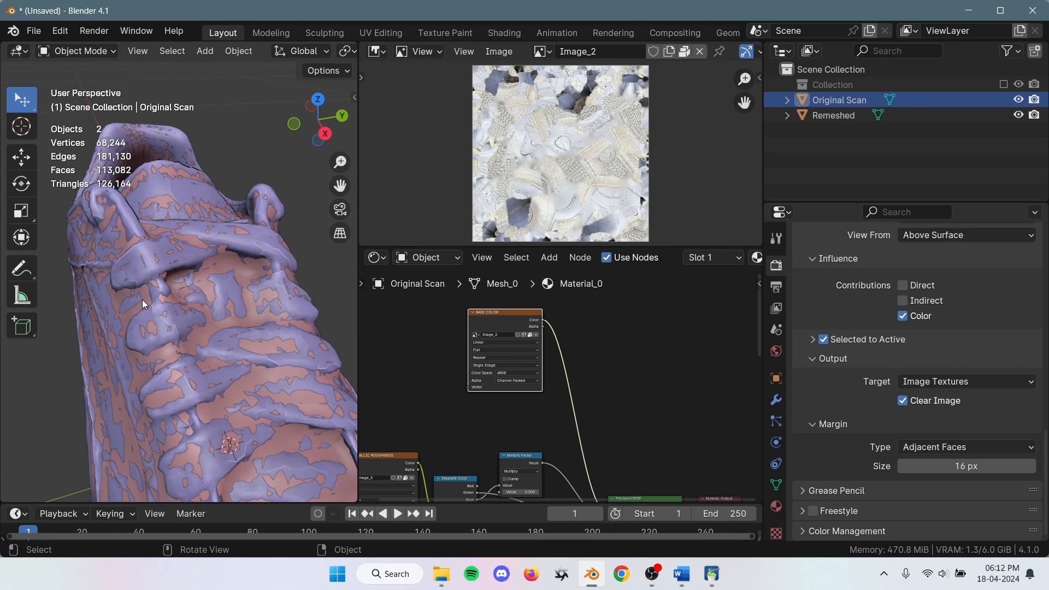
pyautogui.click(833, 116)
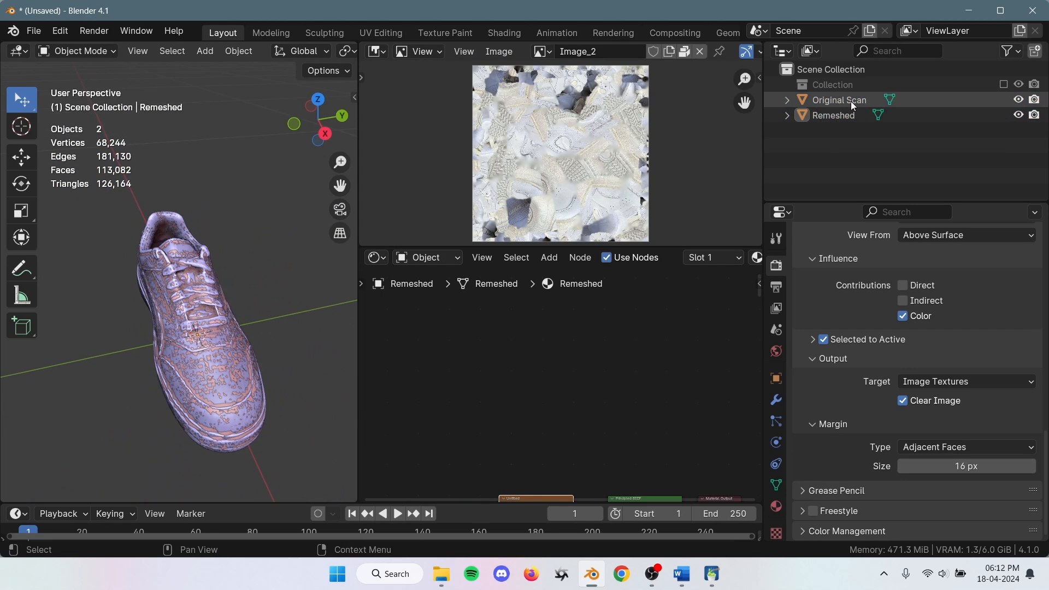
pyautogui.click(838, 100)
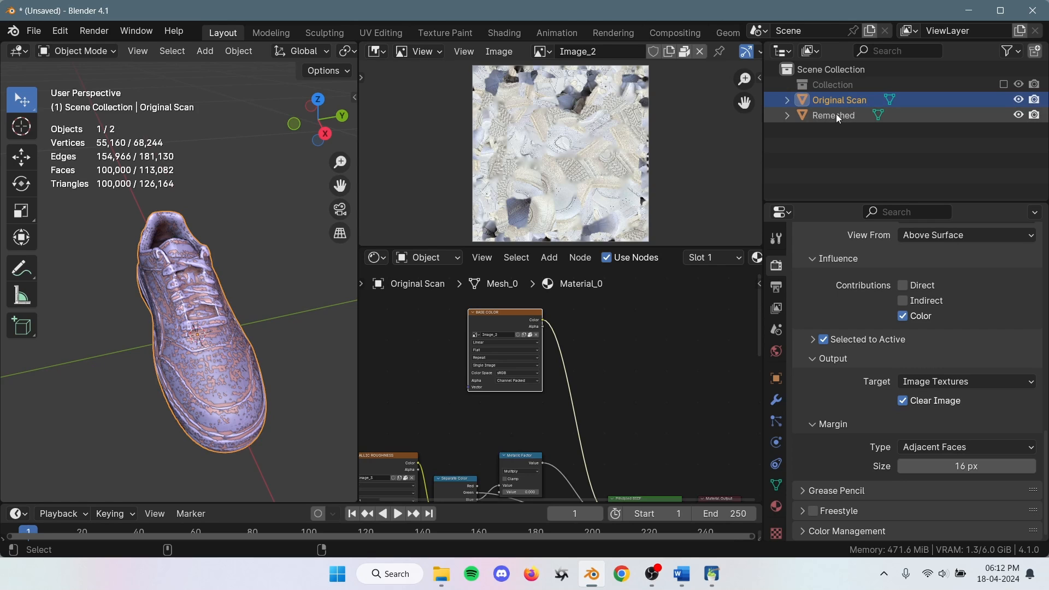
pyautogui.click(832, 116)
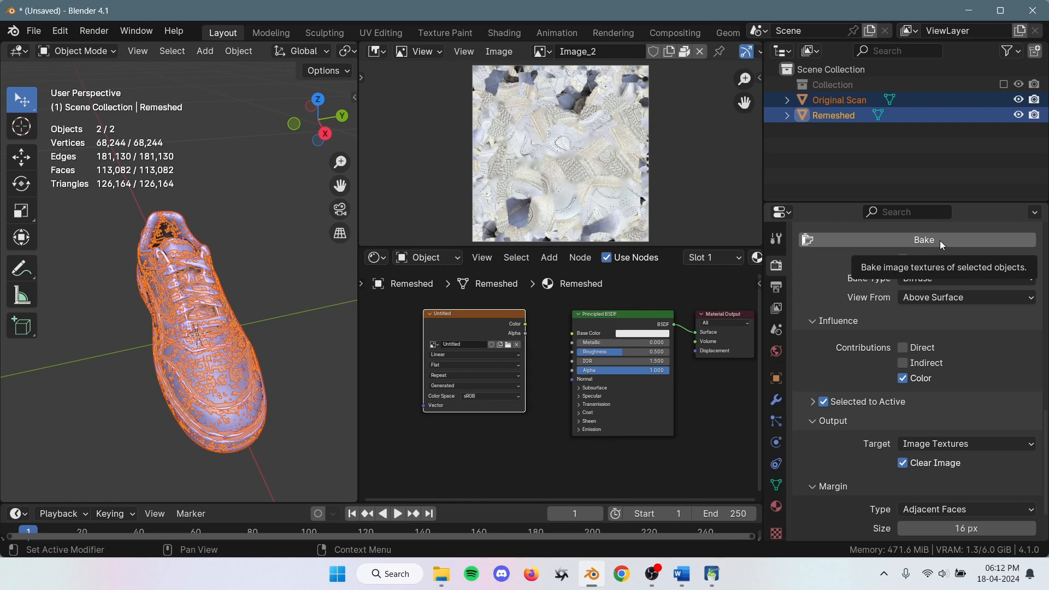
# - Bake Original Scan's colour into Remeshed's new image, then select the remeshed shoe
pyautogui.click(923, 239)
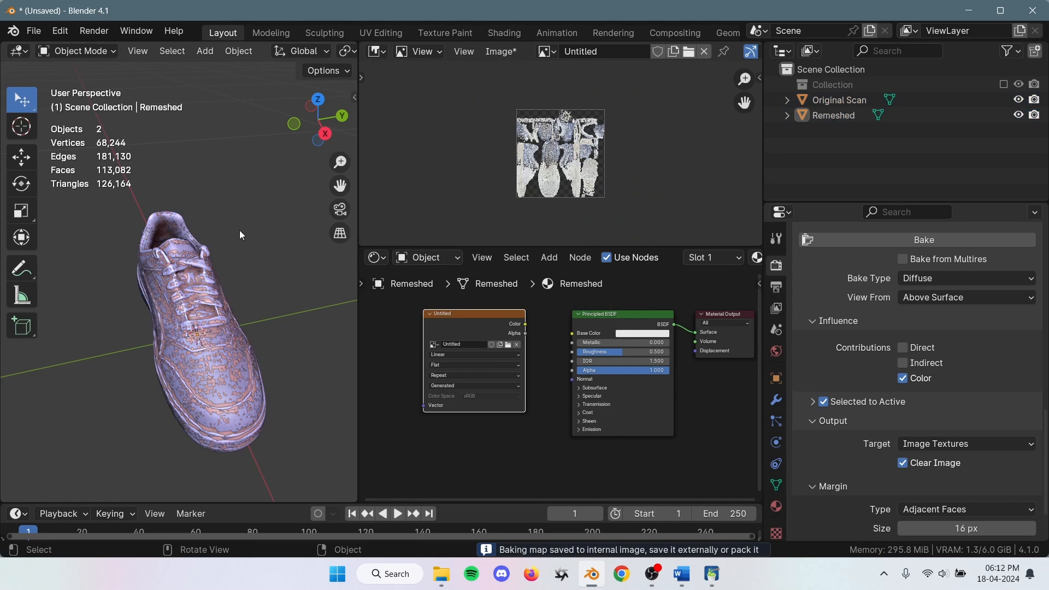
pyautogui.click(1018, 100)
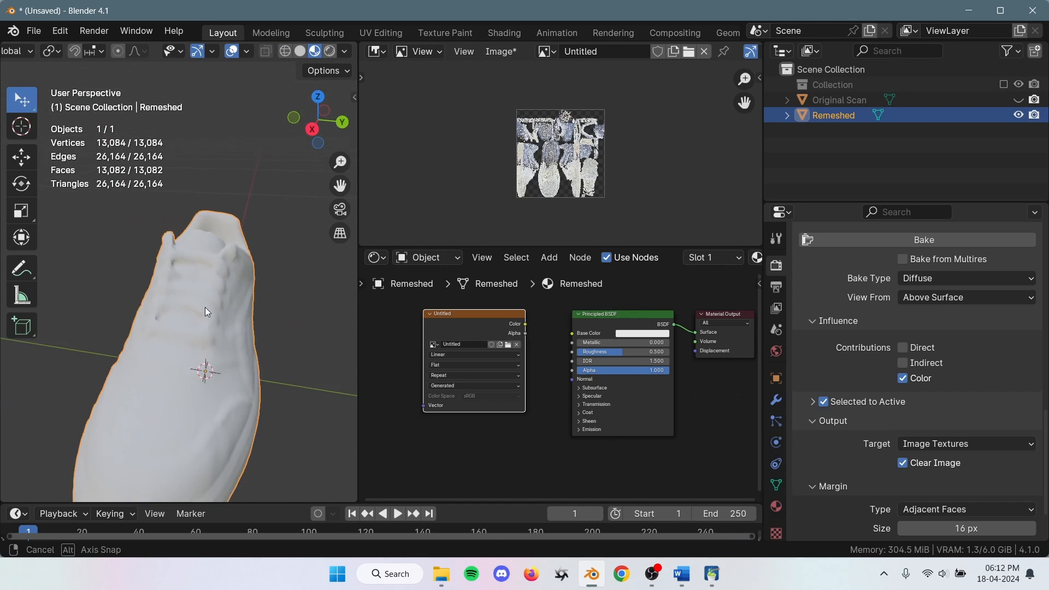
# - Reshow the scan, select it with Remeshed, and rebake diffuse with 1 cm extrusion
pyautogui.moveTo(207, 311); pyautogui.dragTo(272, 368)
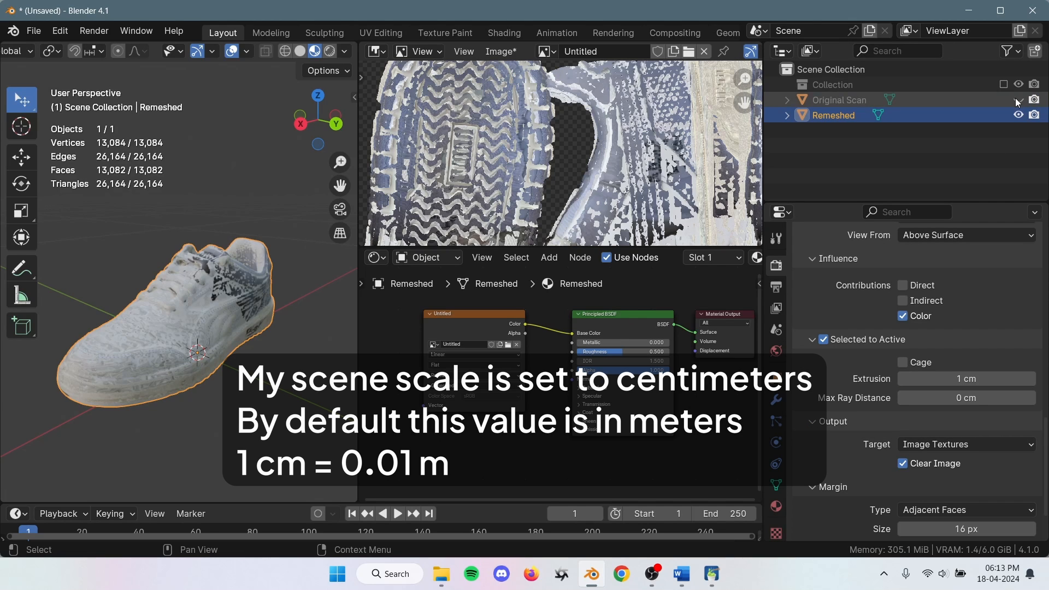
pyautogui.click(838, 100)
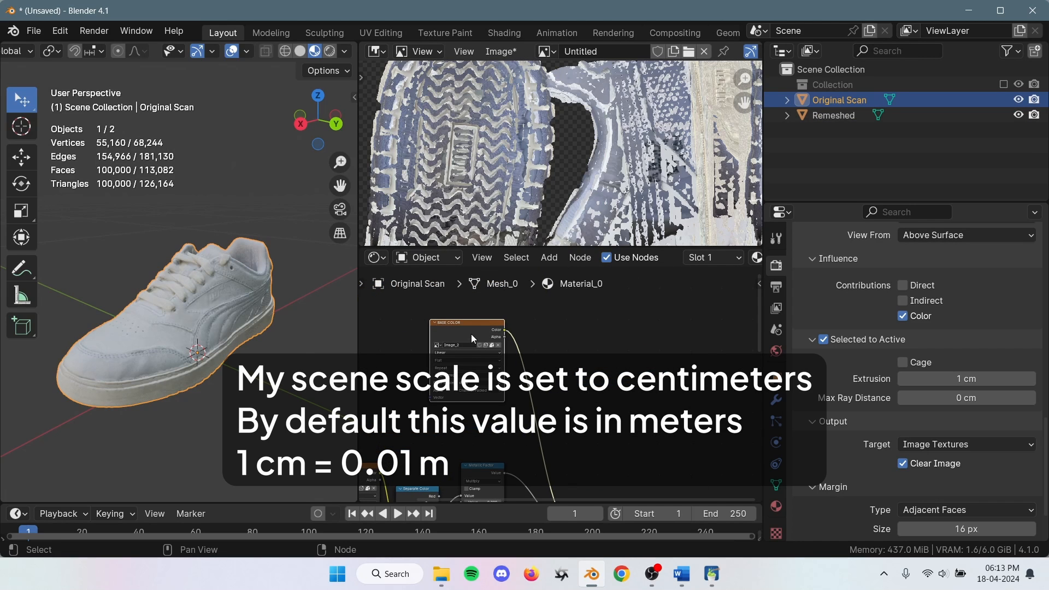
pyautogui.click(832, 116)
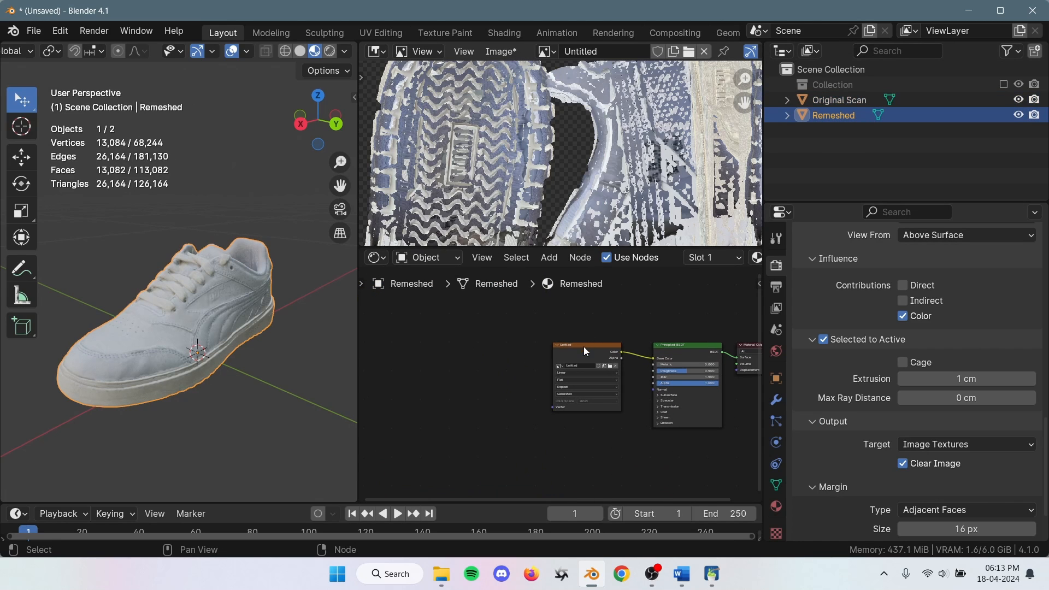
pyautogui.click(838, 99)
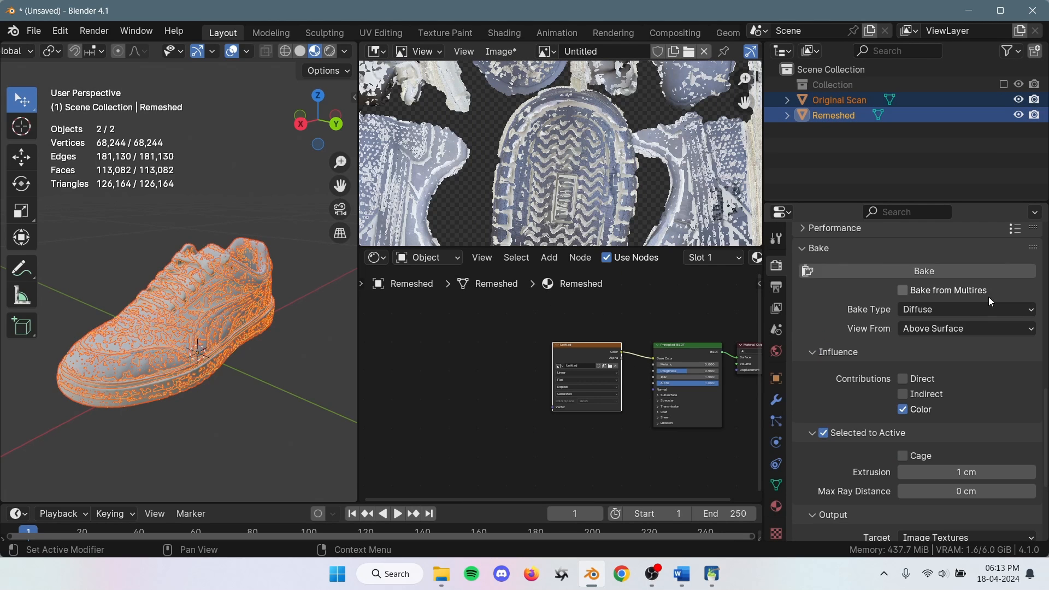
pyautogui.click(923, 271)
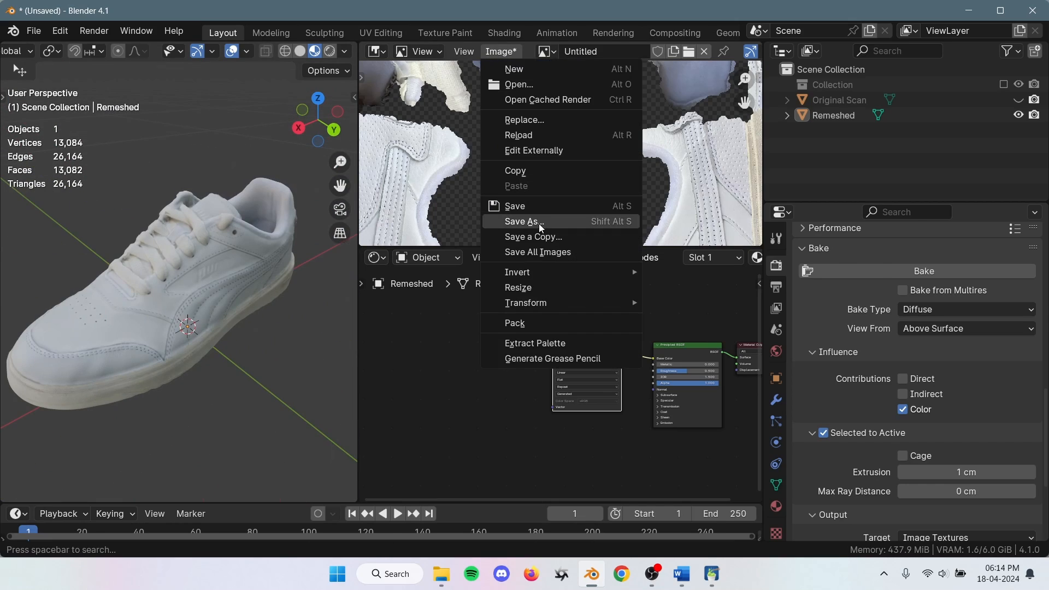
# - Save Remeshed's baked colour image as Diffuse.png in the 3D Scan tutorial folder
pyautogui.click(523, 221)
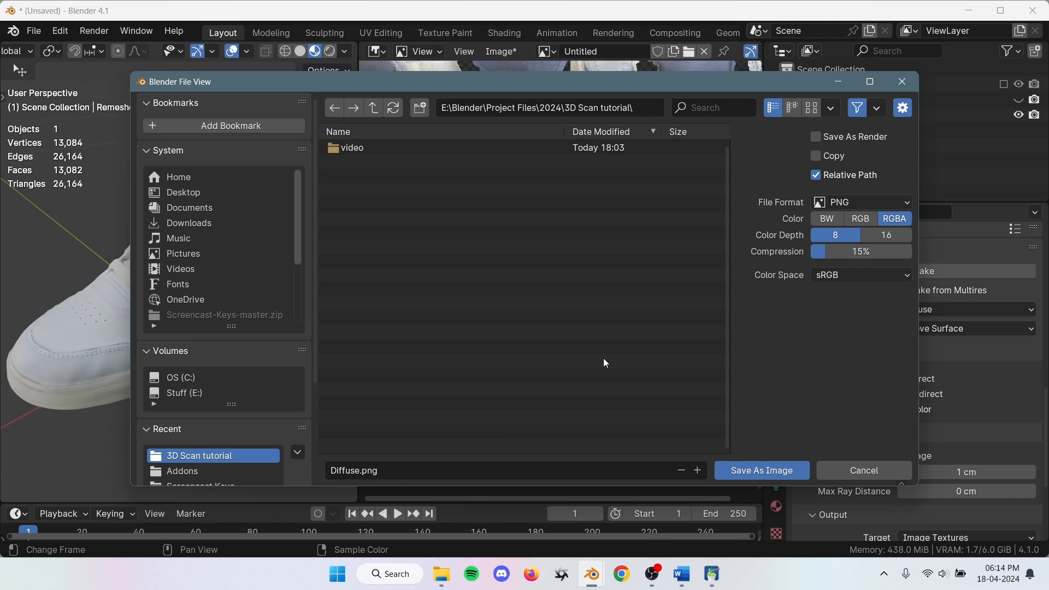
pyautogui.click(761, 470)
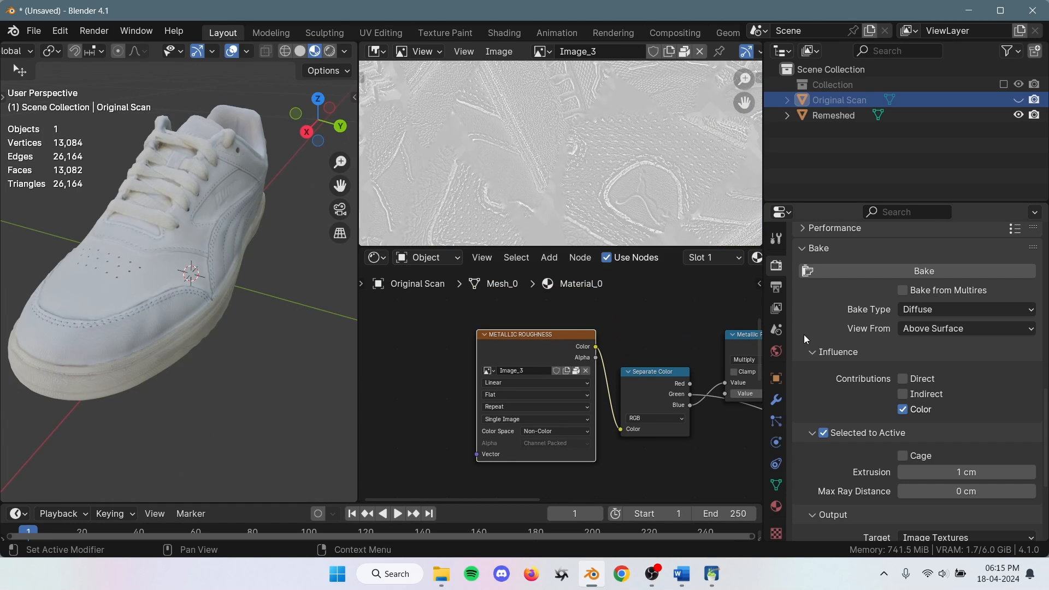
# - Set bake type to Roughness, create a 2048 px image, and show Original Scan again
pyautogui.click(966, 309)
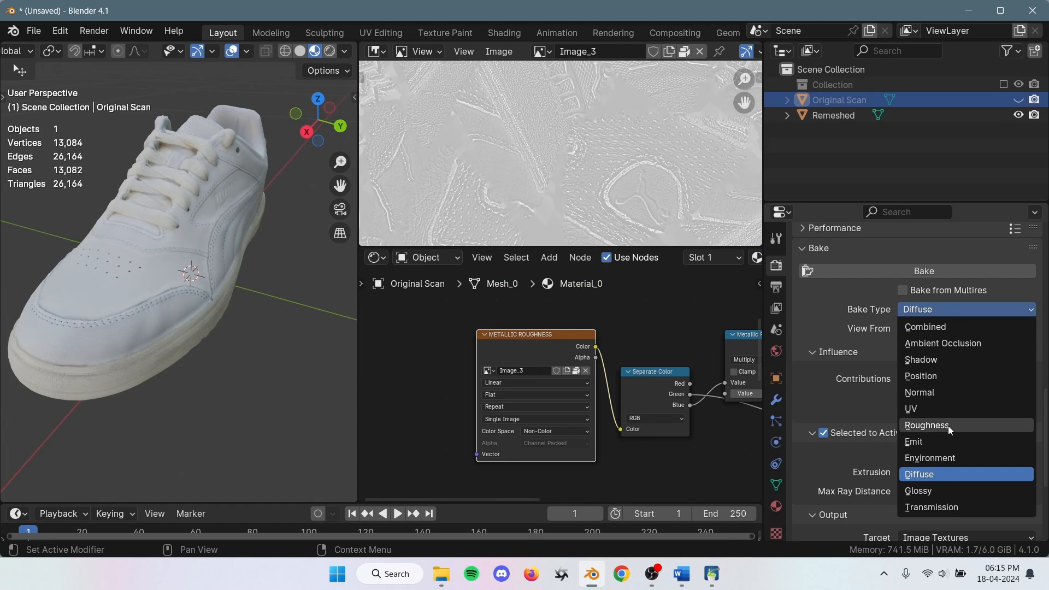
pyautogui.click(927, 425)
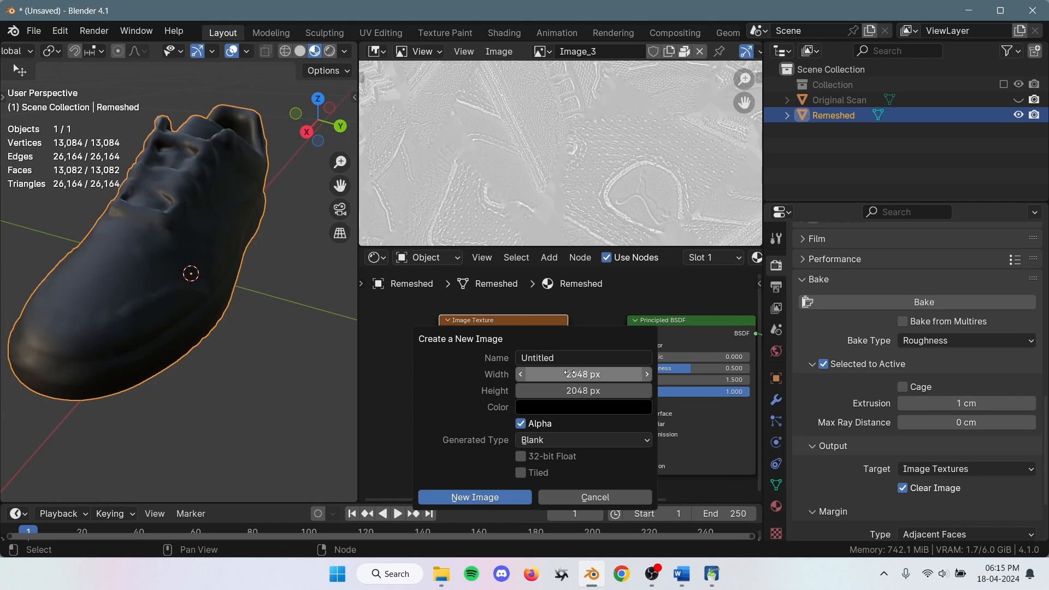
pyautogui.click(474, 497)
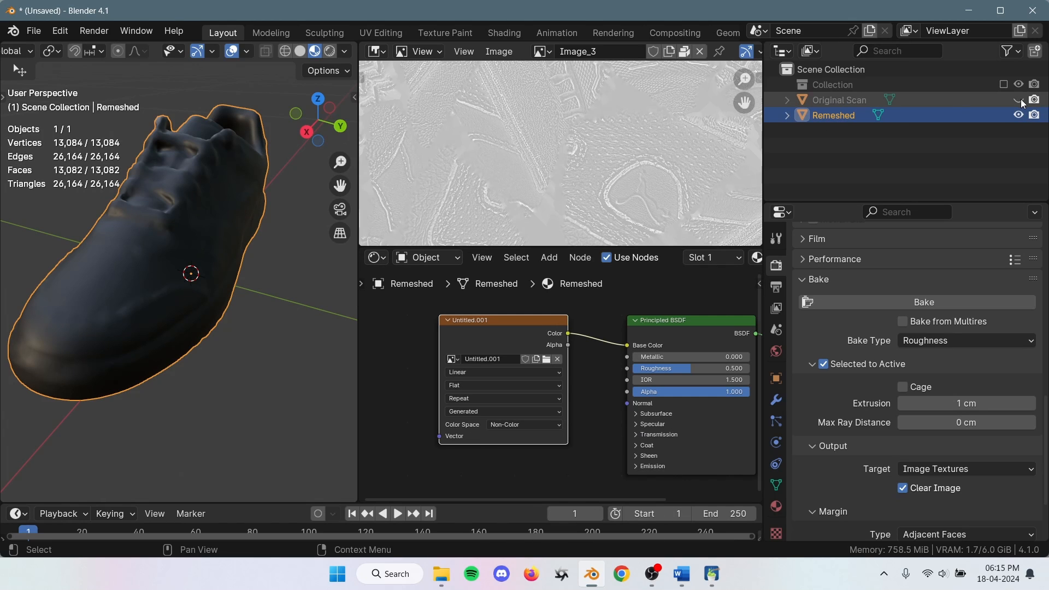
pyautogui.click(1018, 100)
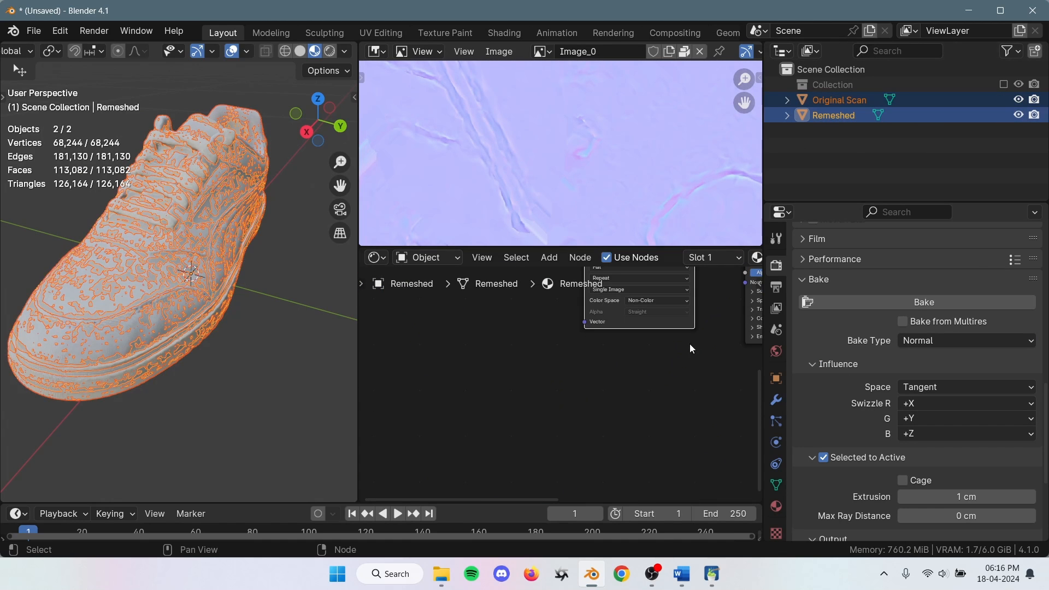
# - Bake the normal map onto Remeshed, hide Original Scan, and reselect Remeshed
pyautogui.click(923, 301)
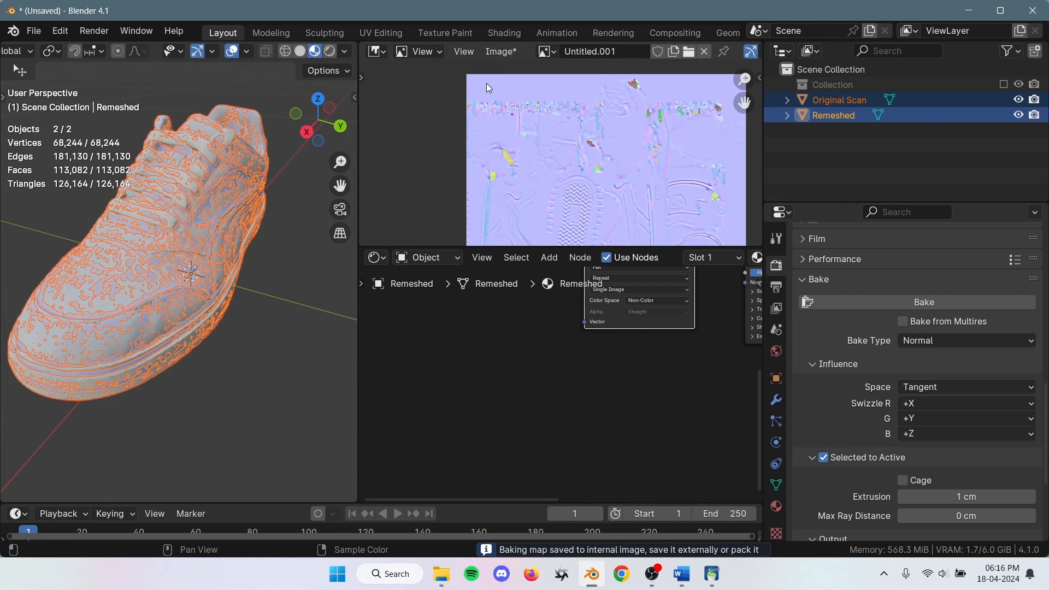
pyautogui.click(838, 99)
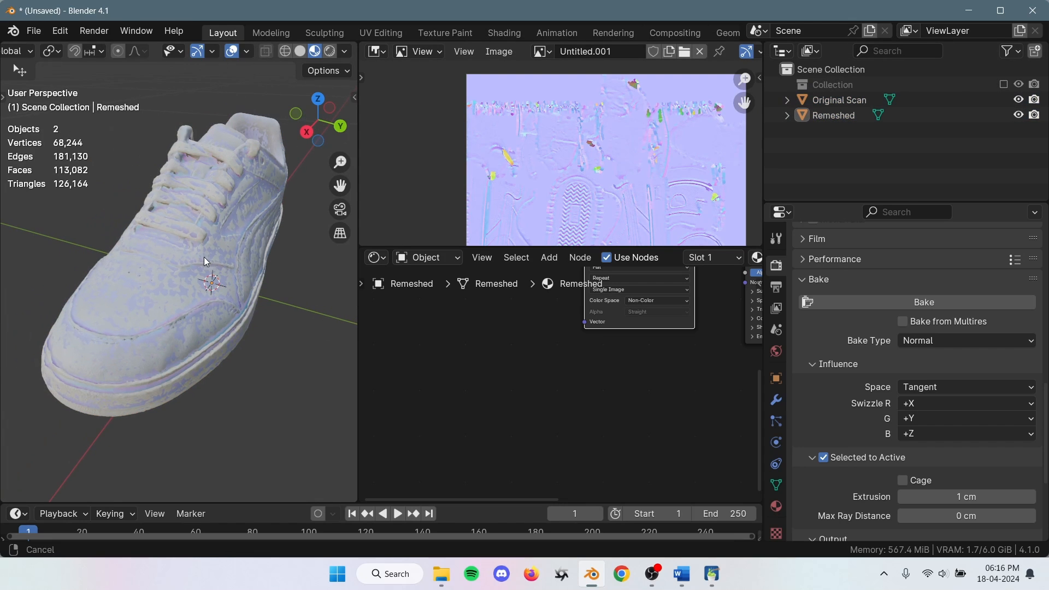
pyautogui.click(1034, 99)
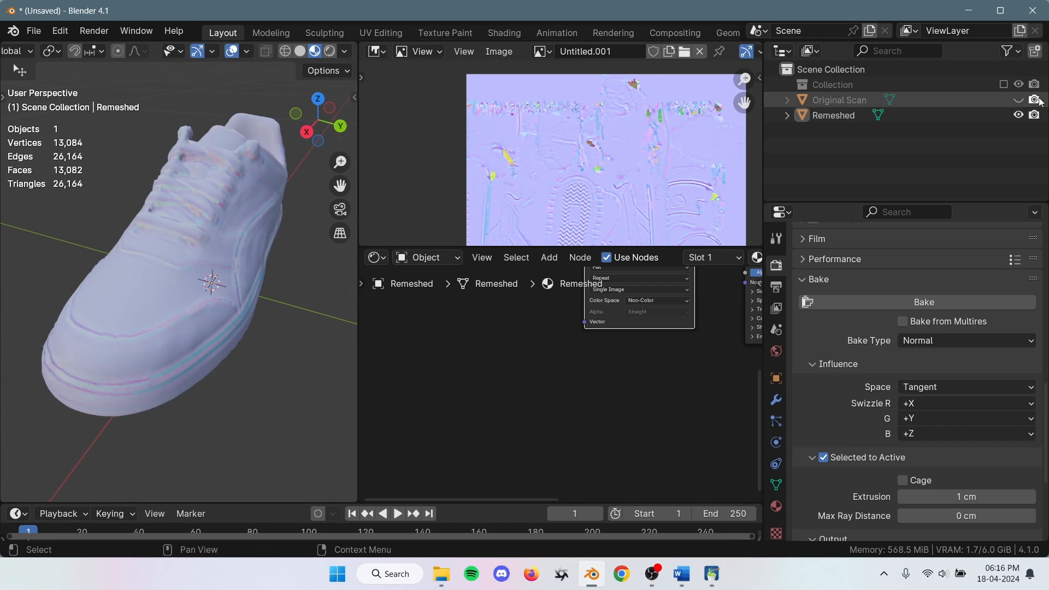
pyautogui.click(832, 116)
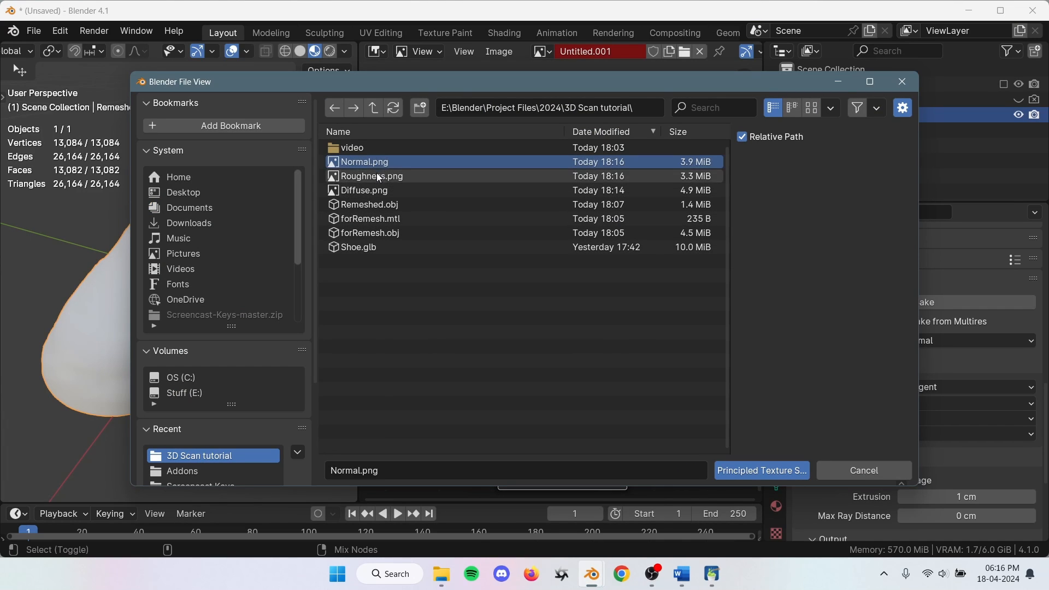
# - Load Diffuse.png, Roughness.png and Normal.png into Remeshed's Principled BSDF
pyautogui.click(761, 470)
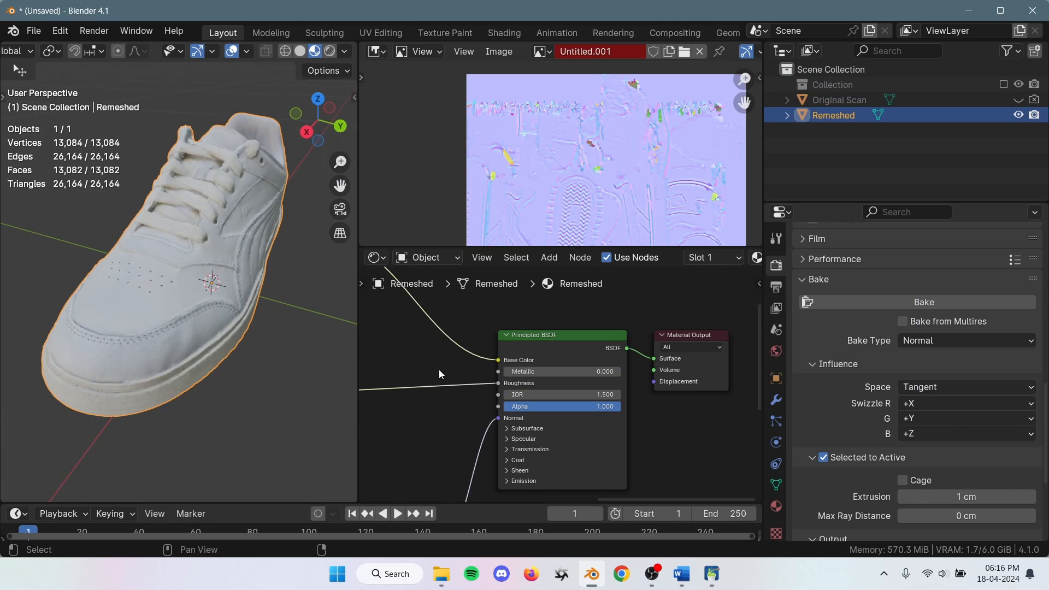